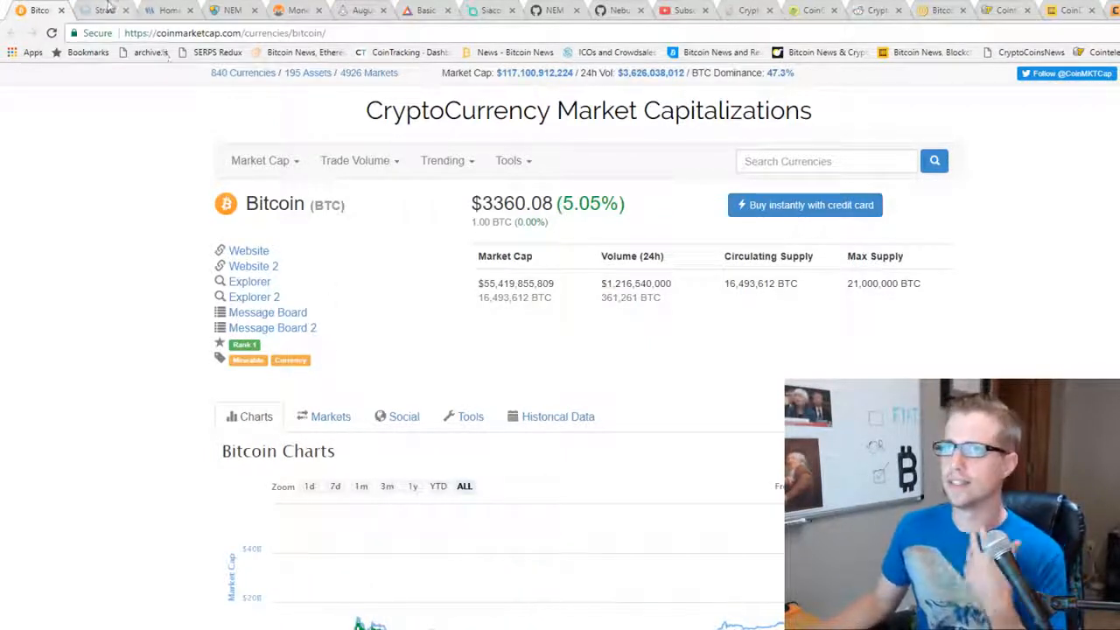
pyautogui.moveTo(103, 10)
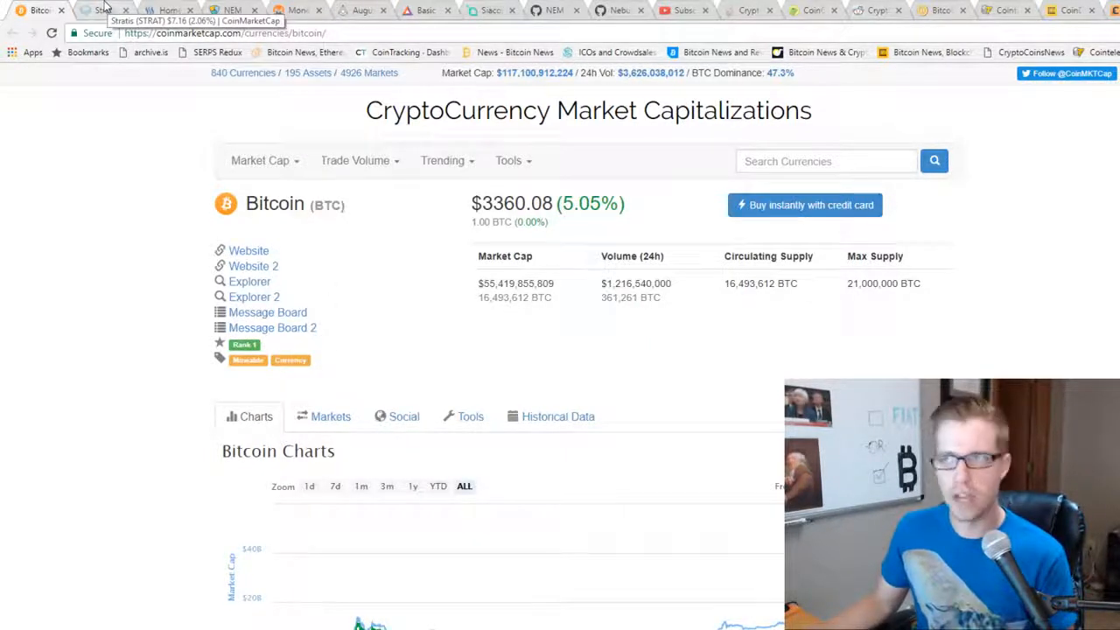
# - View the Stratis coin page tab, then the Steemit home feed tab
pyautogui.click(104, 10)
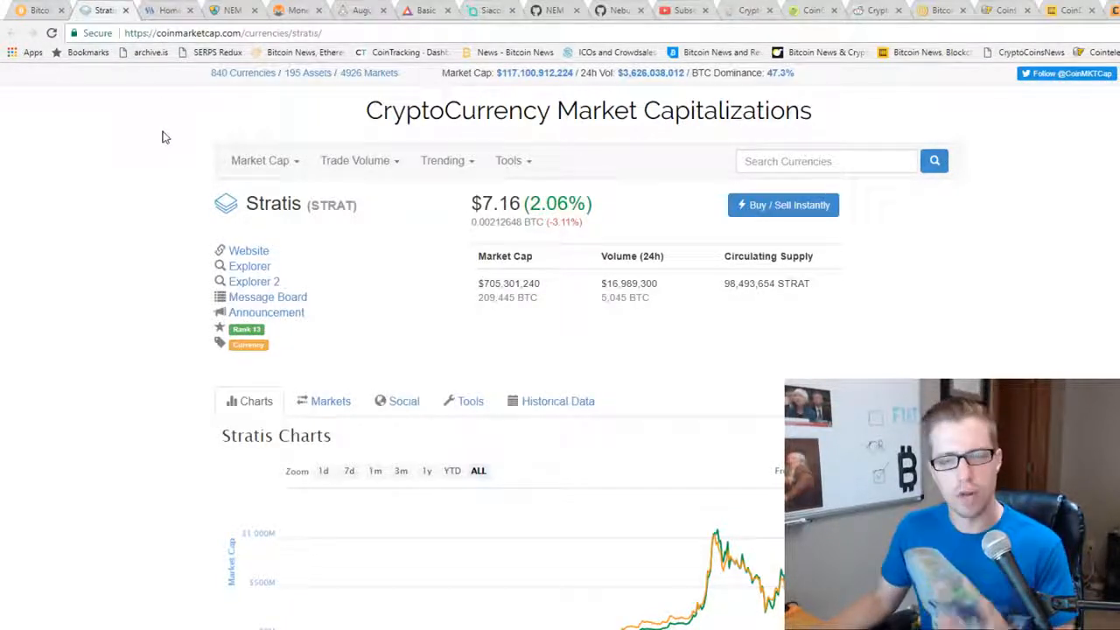
pyautogui.moveTo(128, 341)
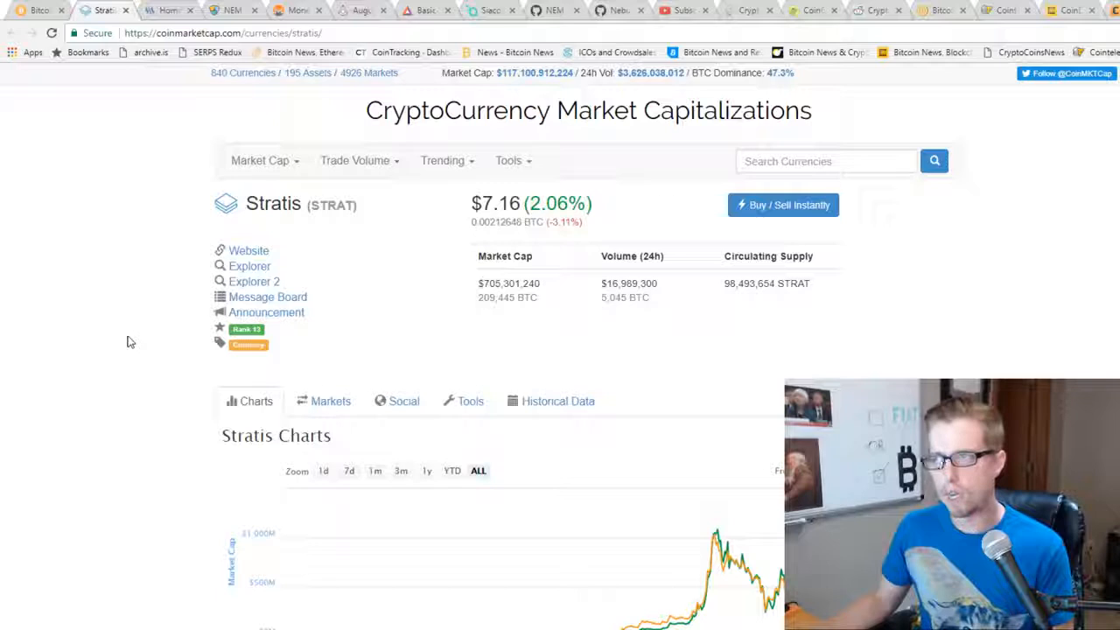
pyautogui.moveTo(134, 339)
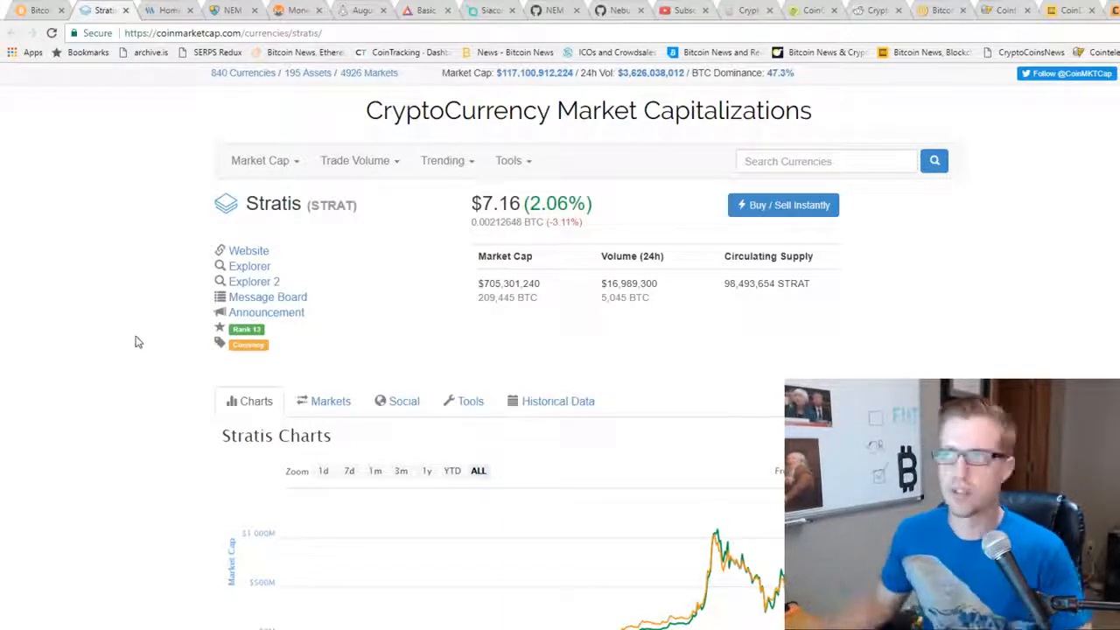
pyautogui.click(162, 9)
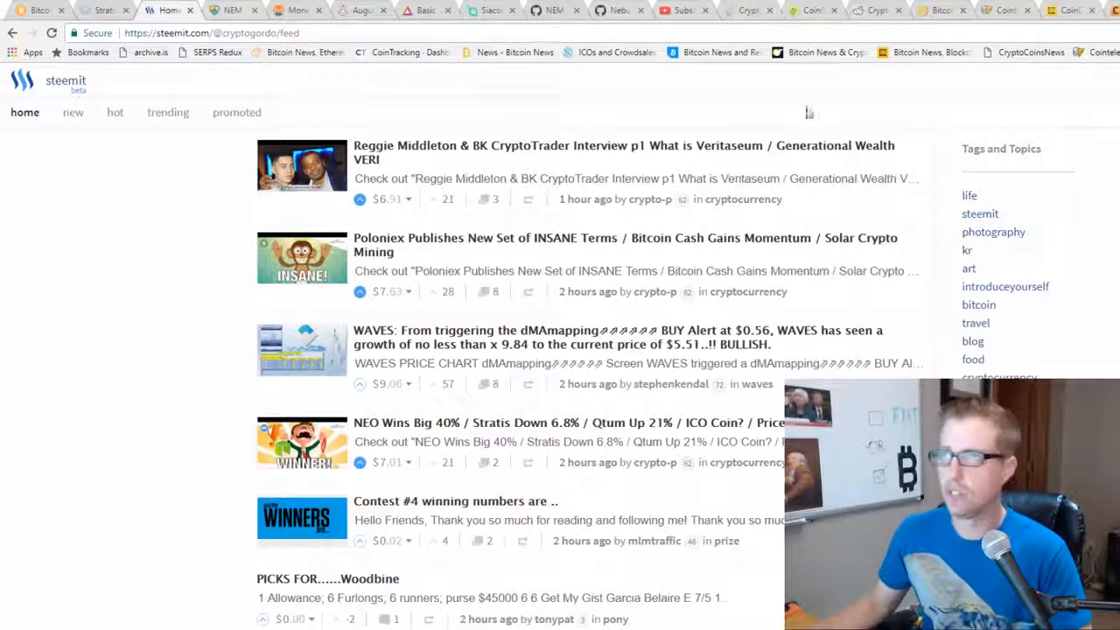
# - Switch to the NEM tab to see its CoinMarketCap market data
pyautogui.click(231, 9)
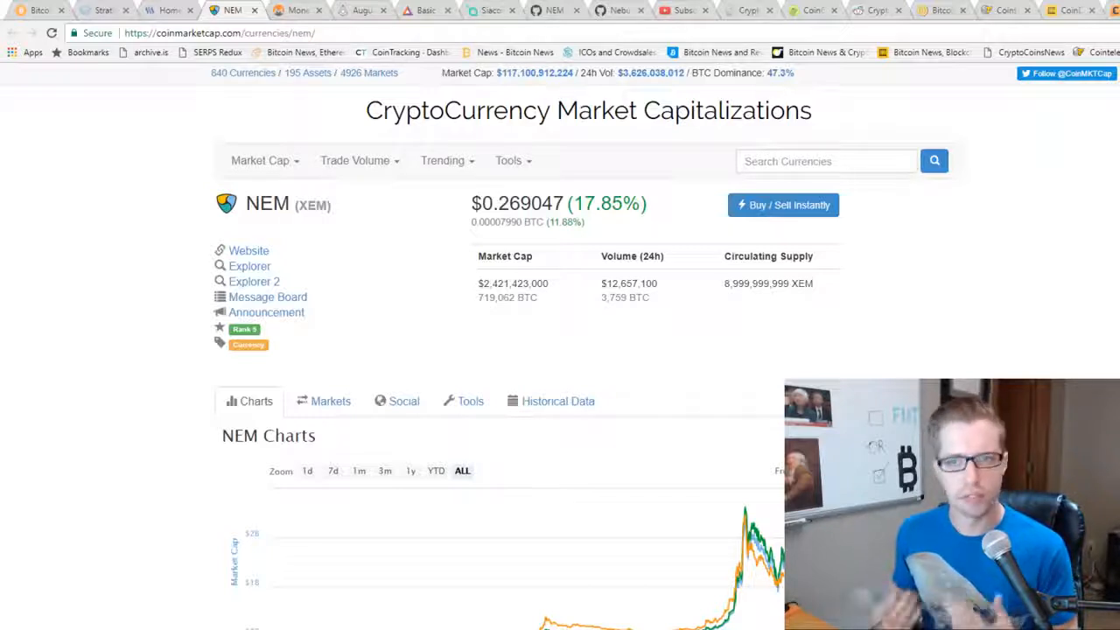
# - View the Monero, Augur, then Siacoin CoinMarketCap tabs in turn
pyautogui.click(296, 10)
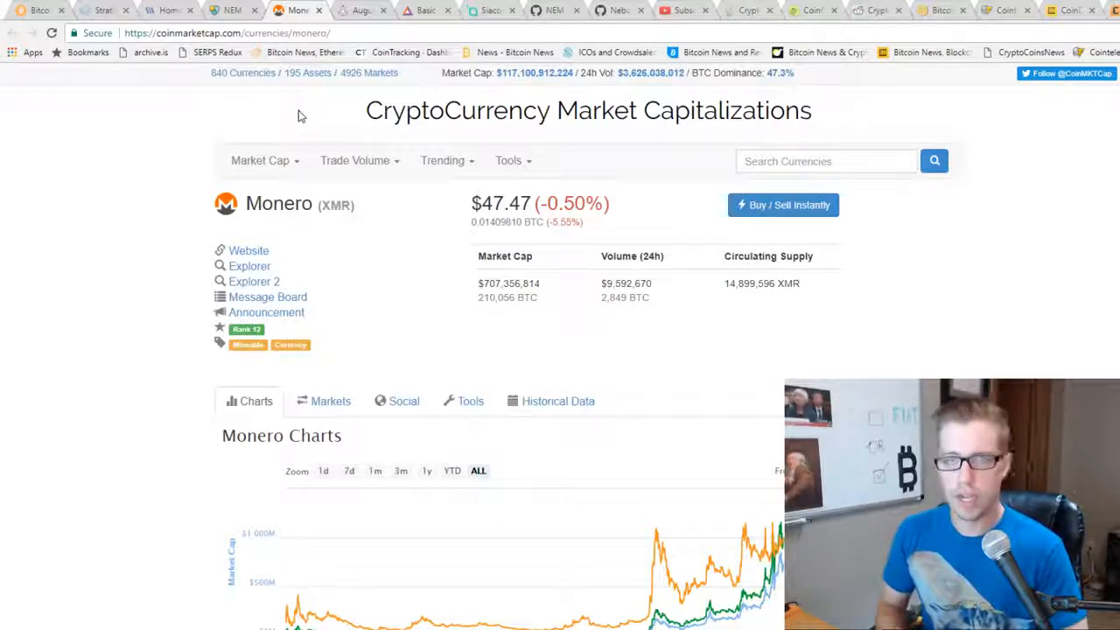
pyautogui.moveTo(339, 103)
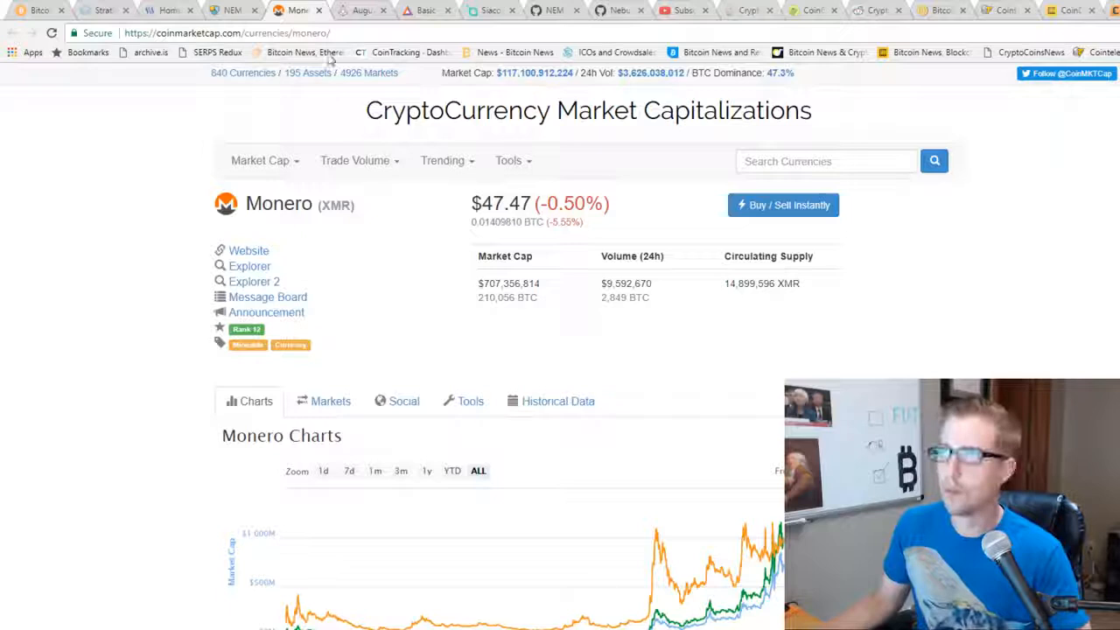
pyautogui.click(361, 10)
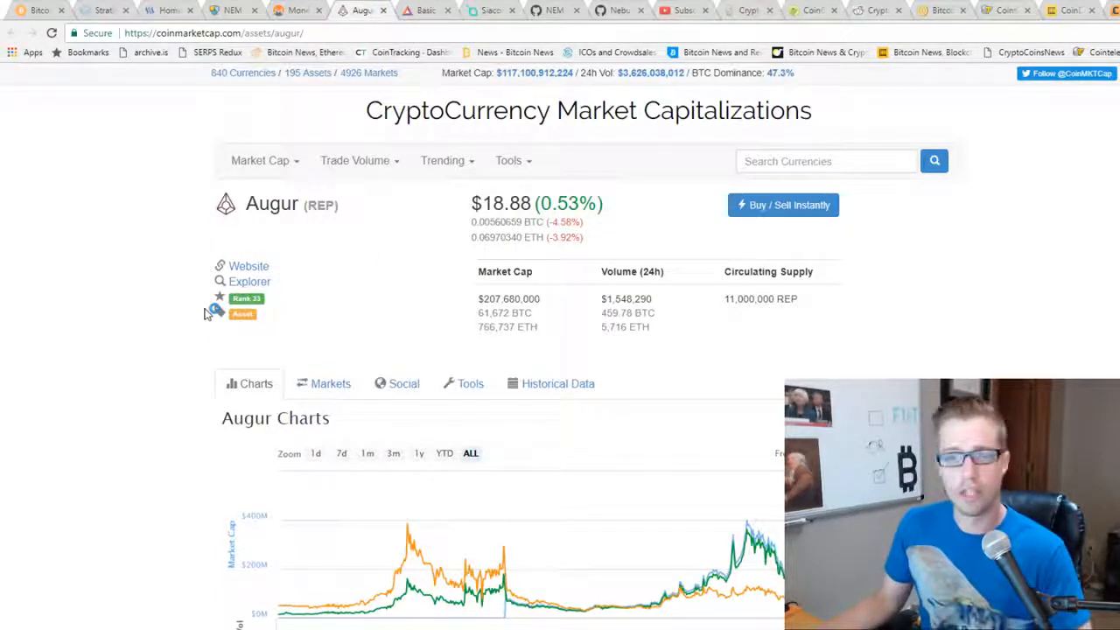
pyautogui.moveTo(162, 391)
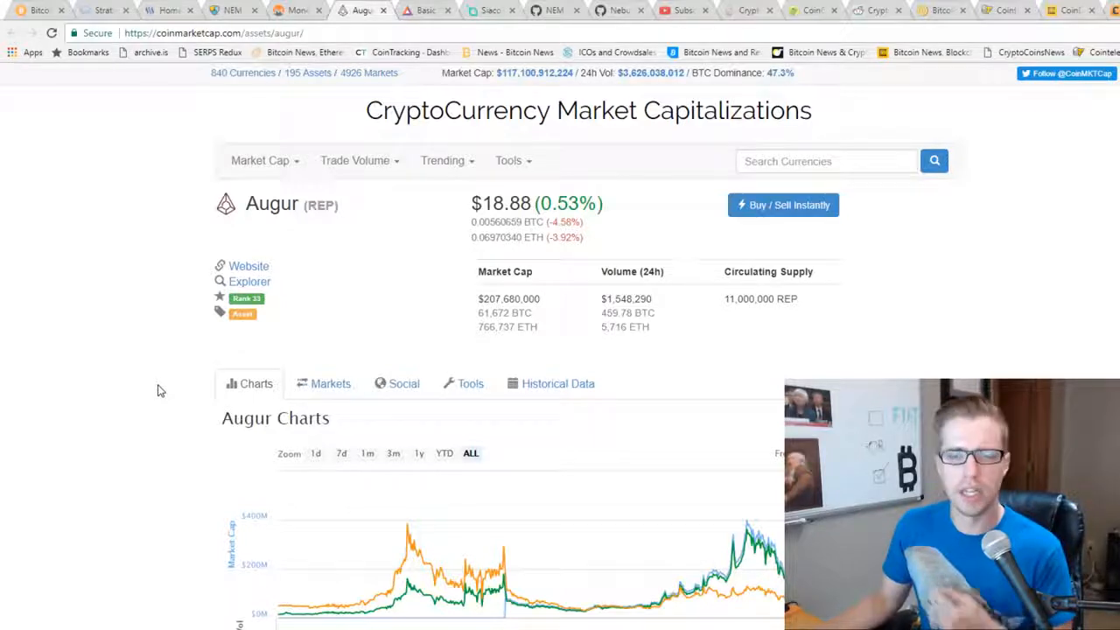
pyautogui.click(424, 10)
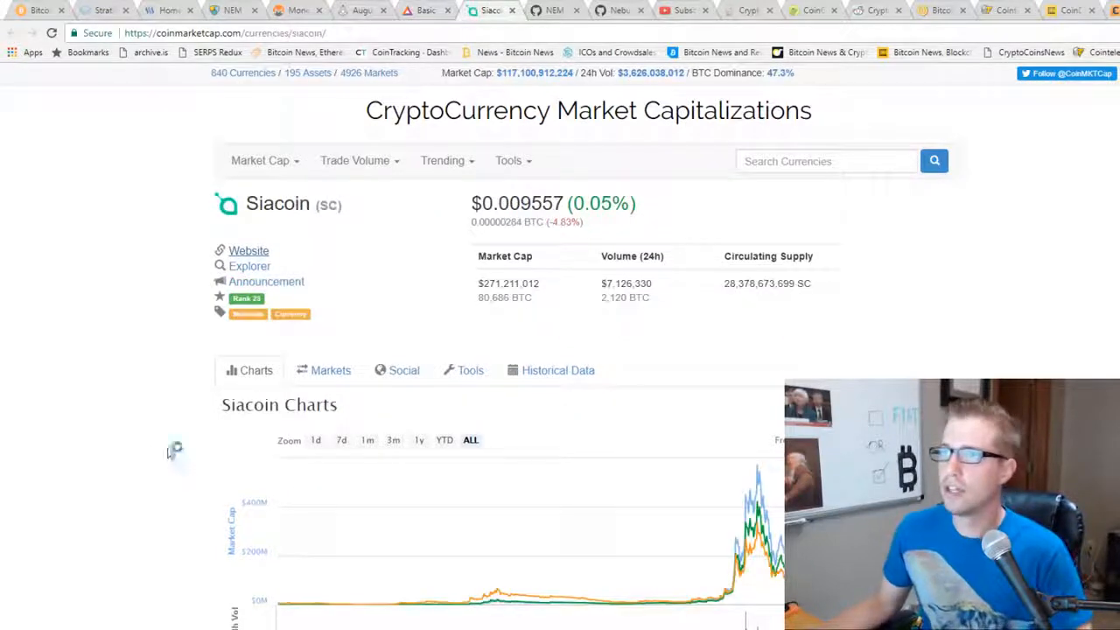
pyautogui.moveTo(148, 446)
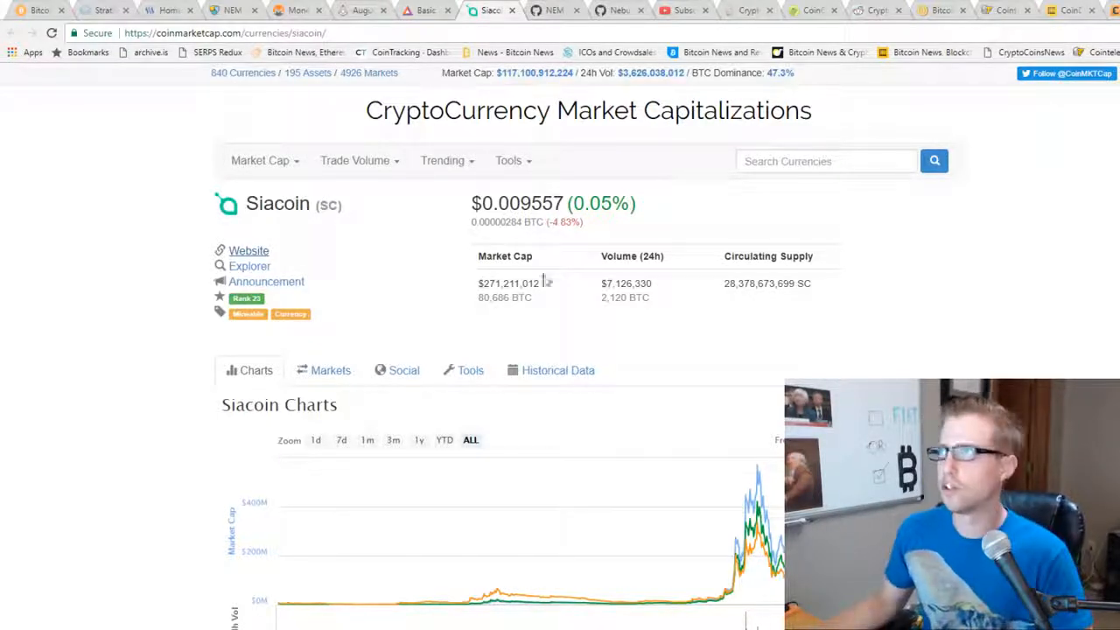
pyautogui.moveTo(481, 356)
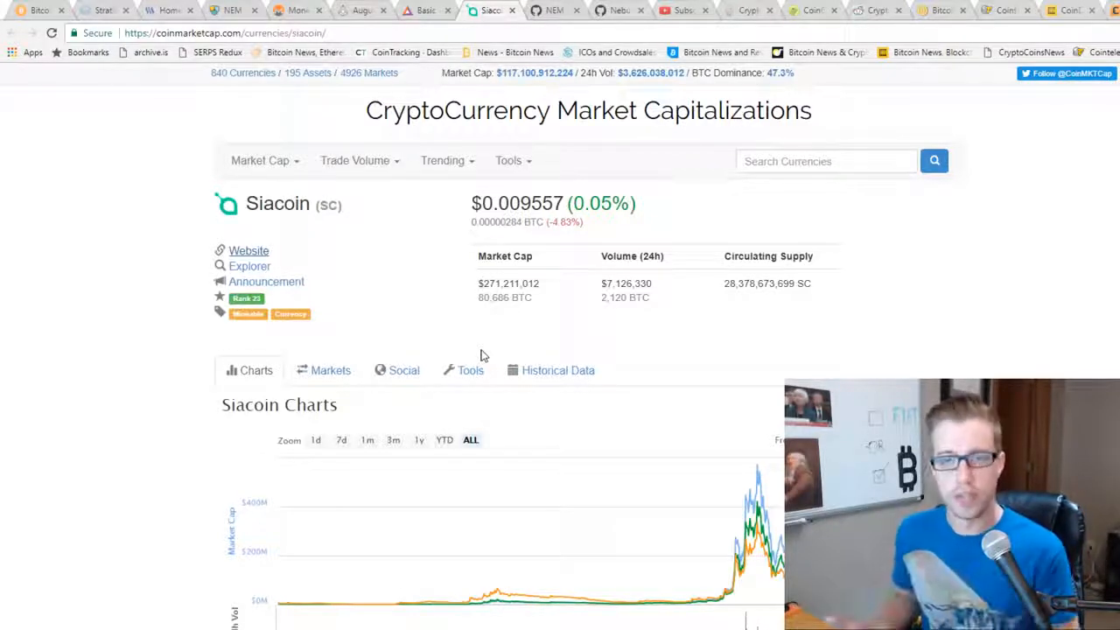
pyautogui.moveTo(415, 302)
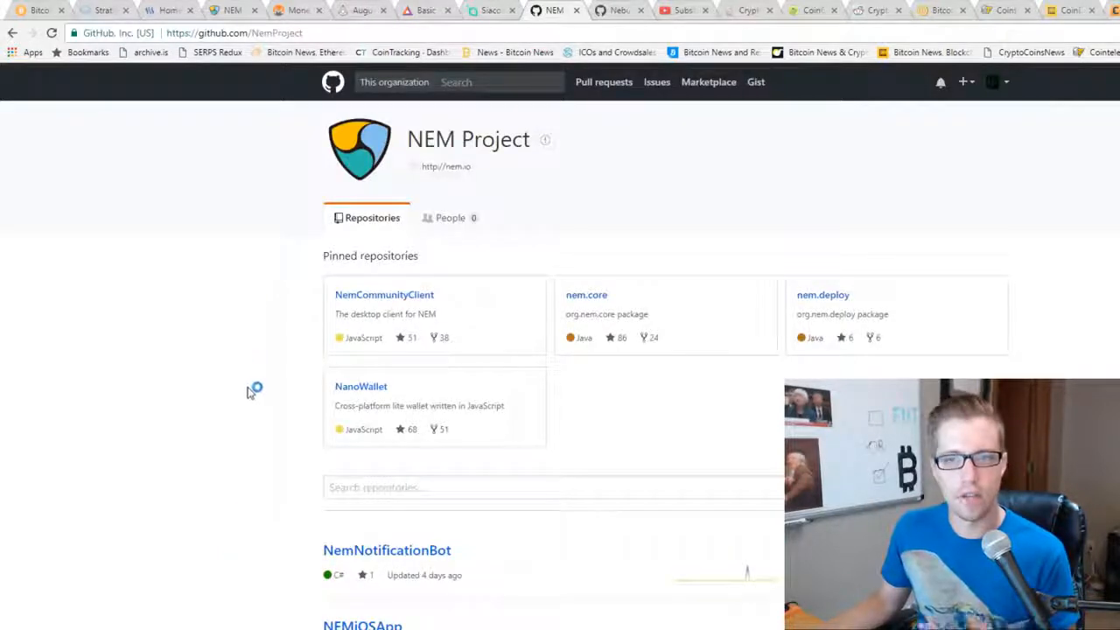
pyautogui.moveTo(250, 382)
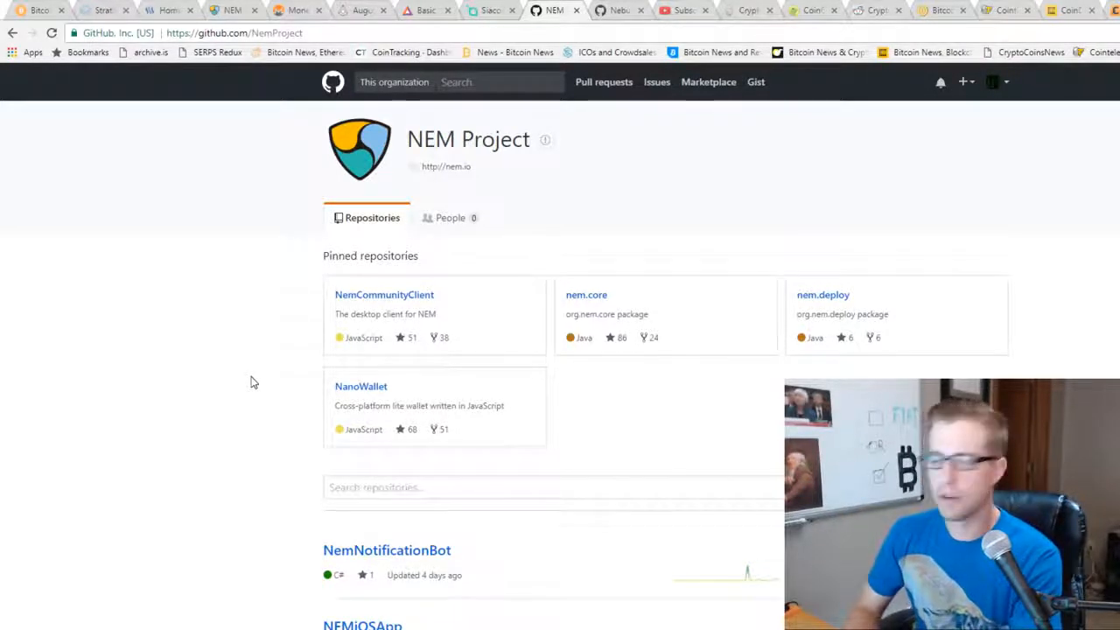
# - Scroll the NEM Project repositories down to nem-slack-telegram, then back up to the pinned repositories
pyautogui.scroll(-3)
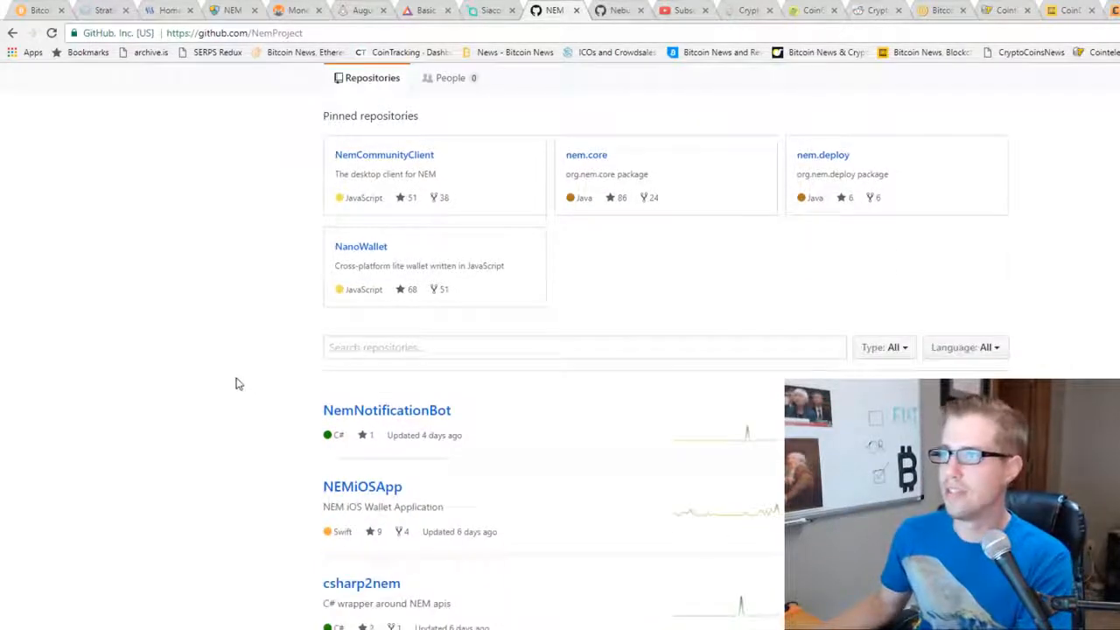
pyautogui.scroll(-3)
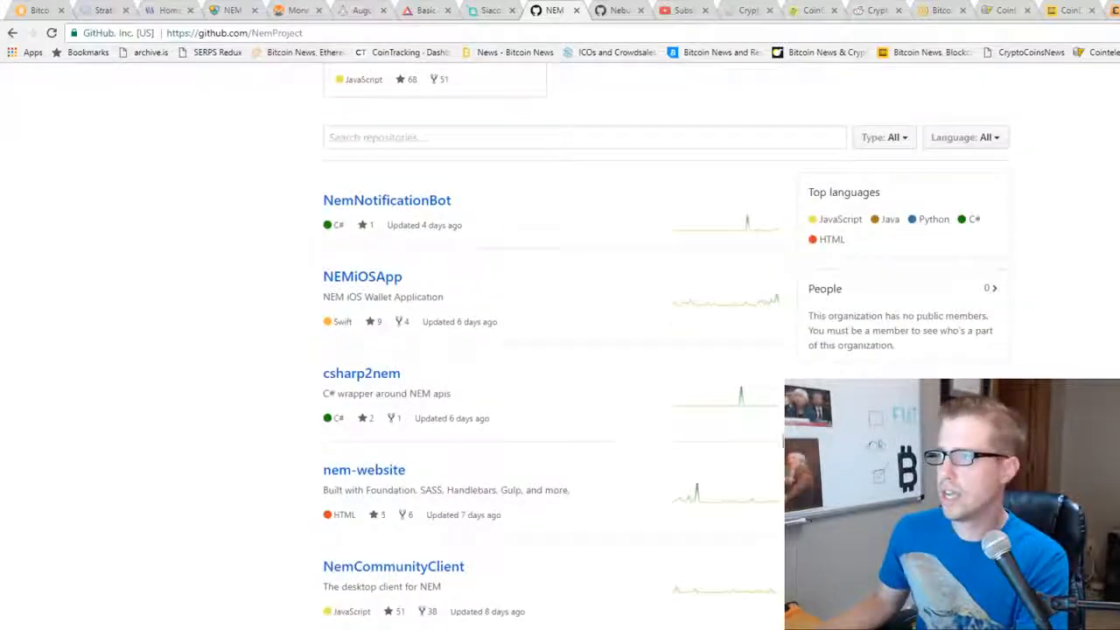
pyautogui.moveTo(726, 306)
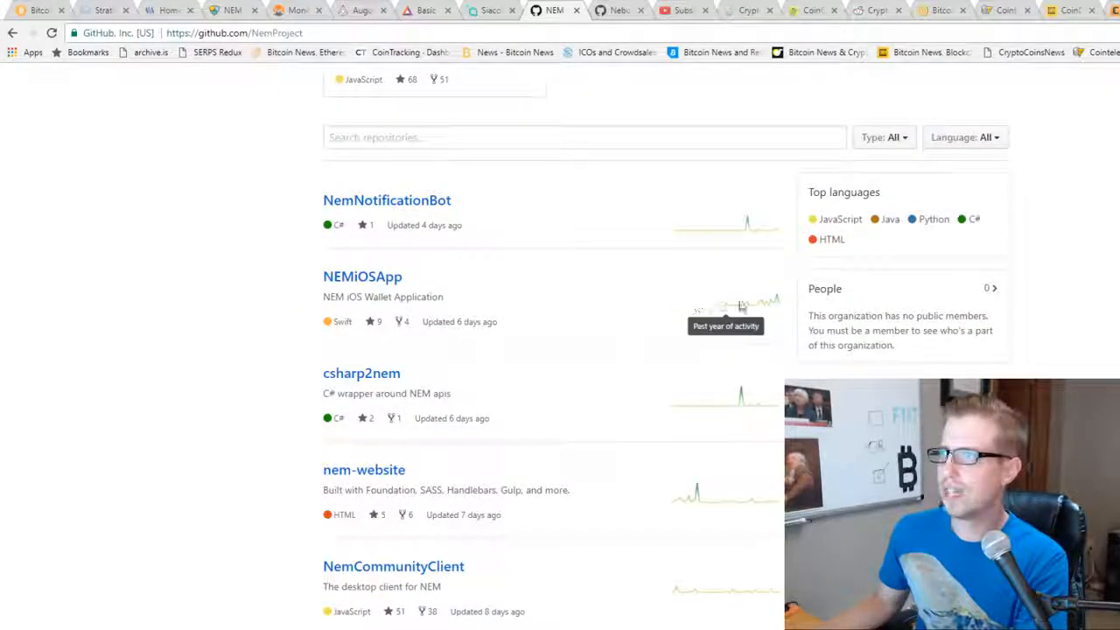
pyautogui.moveTo(751, 500)
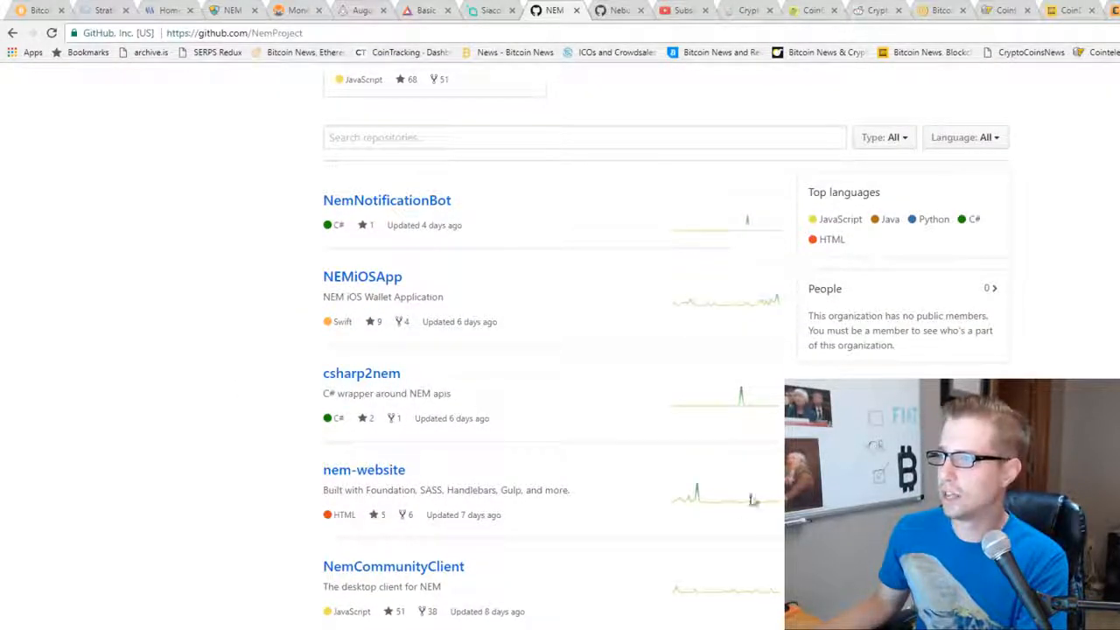
pyautogui.scroll(-3)
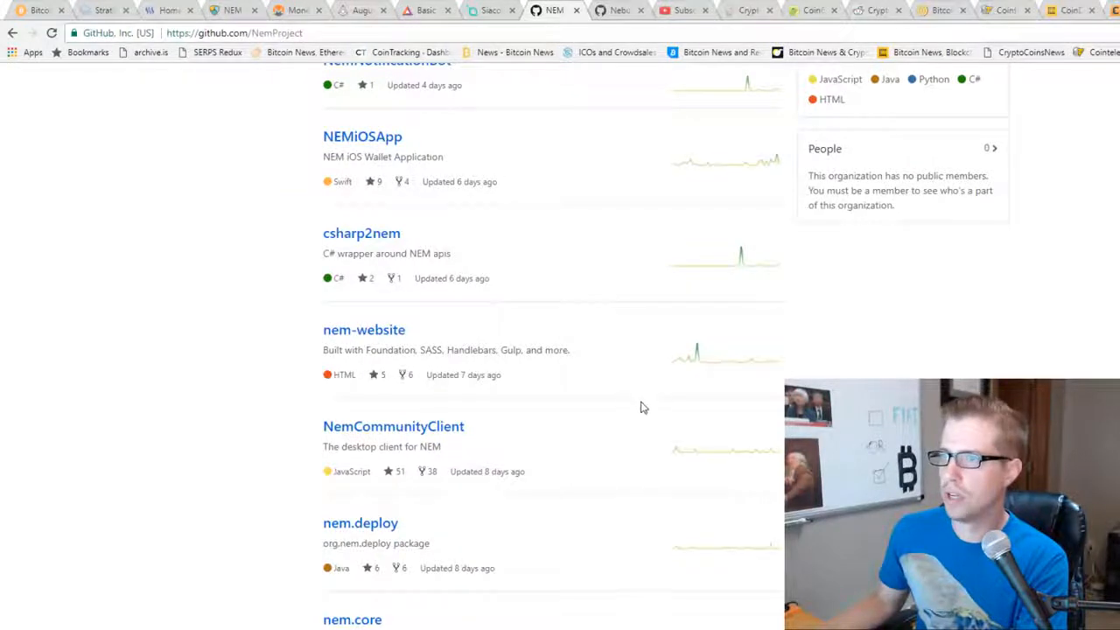
pyautogui.scroll(-3)
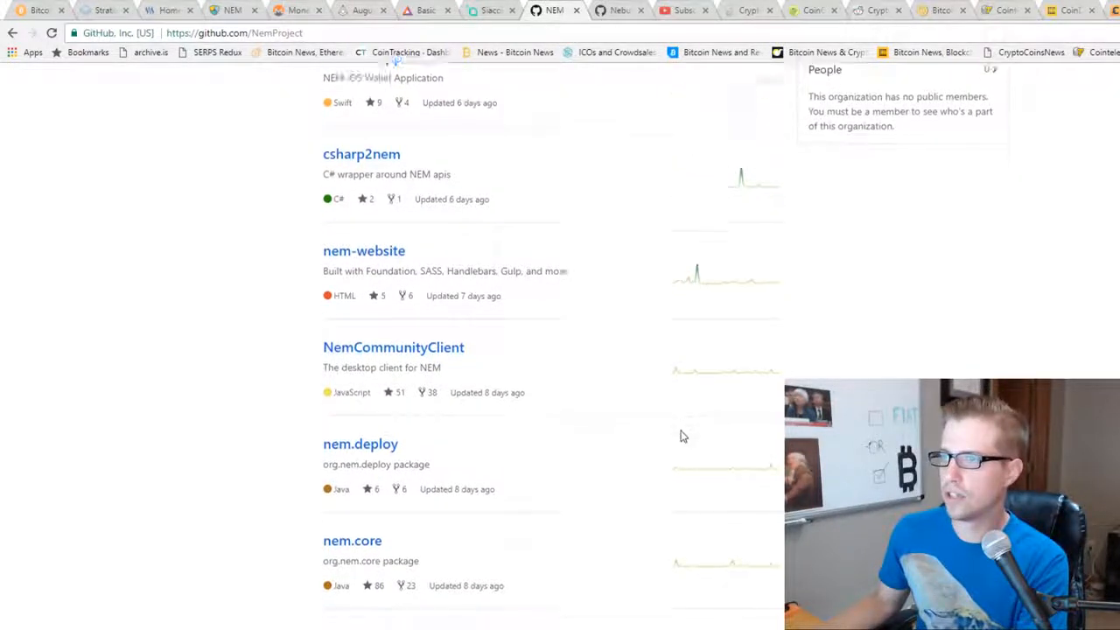
pyautogui.scroll(-3)
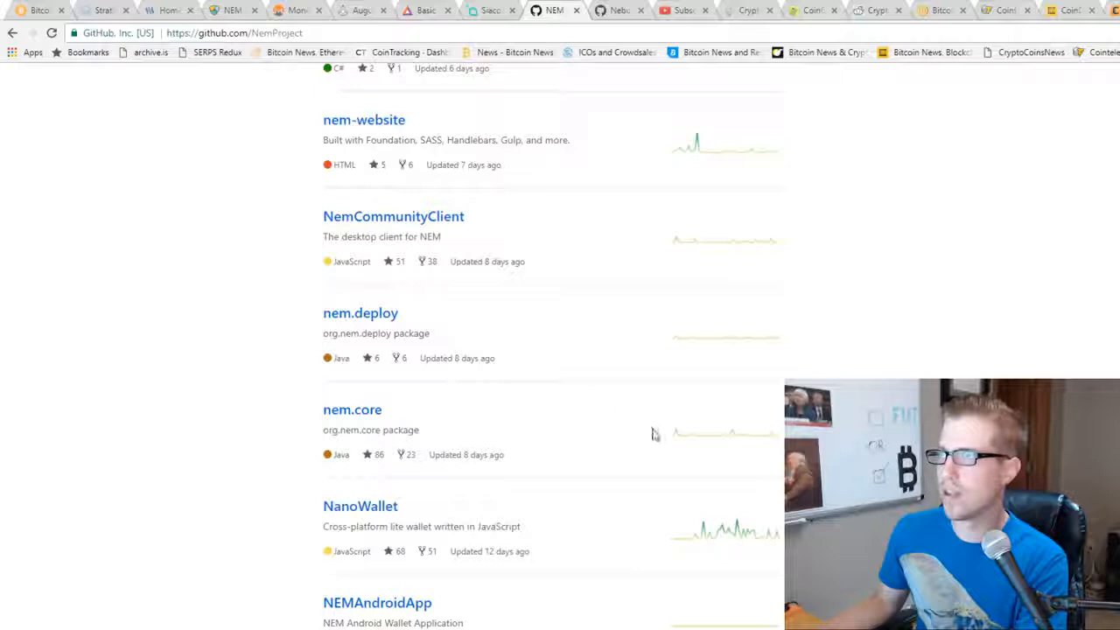
pyautogui.scroll(-3)
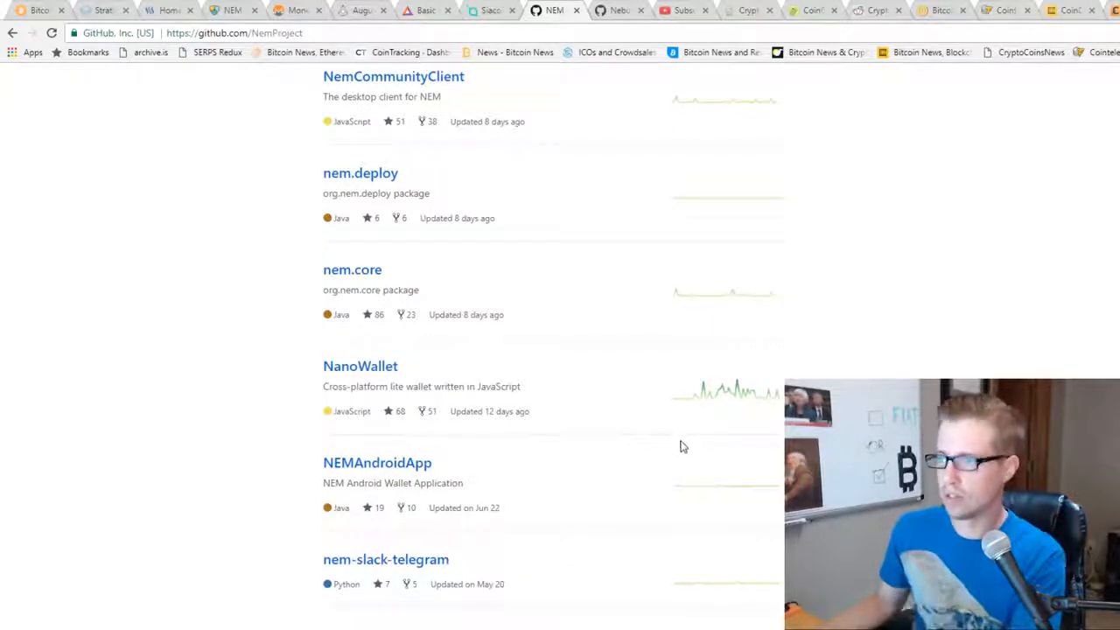
pyautogui.moveTo(759, 428)
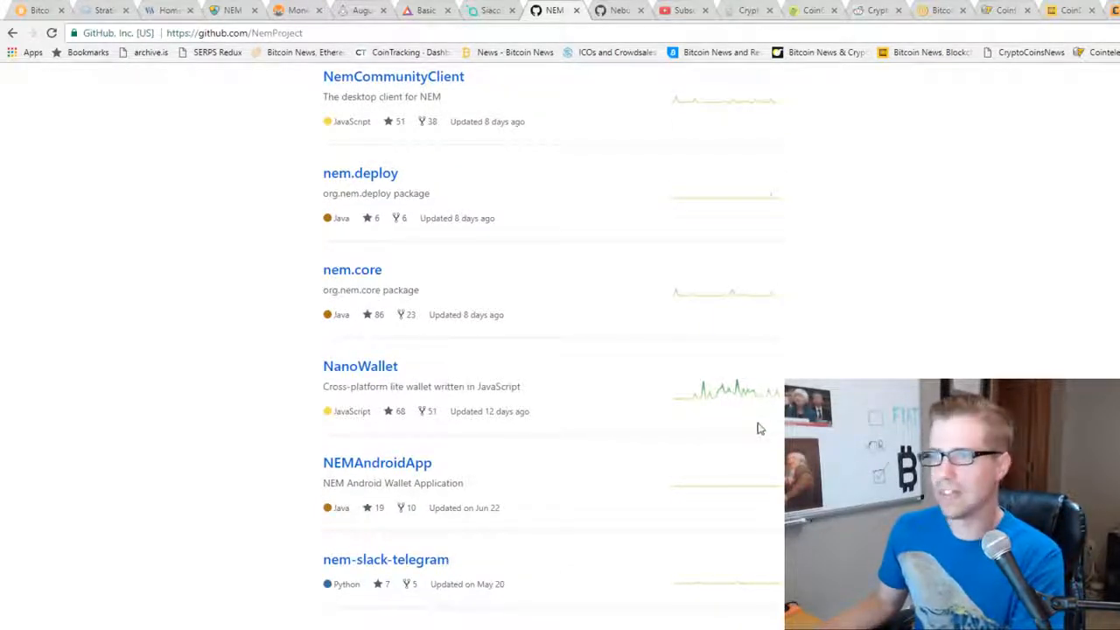
pyautogui.scroll(3)
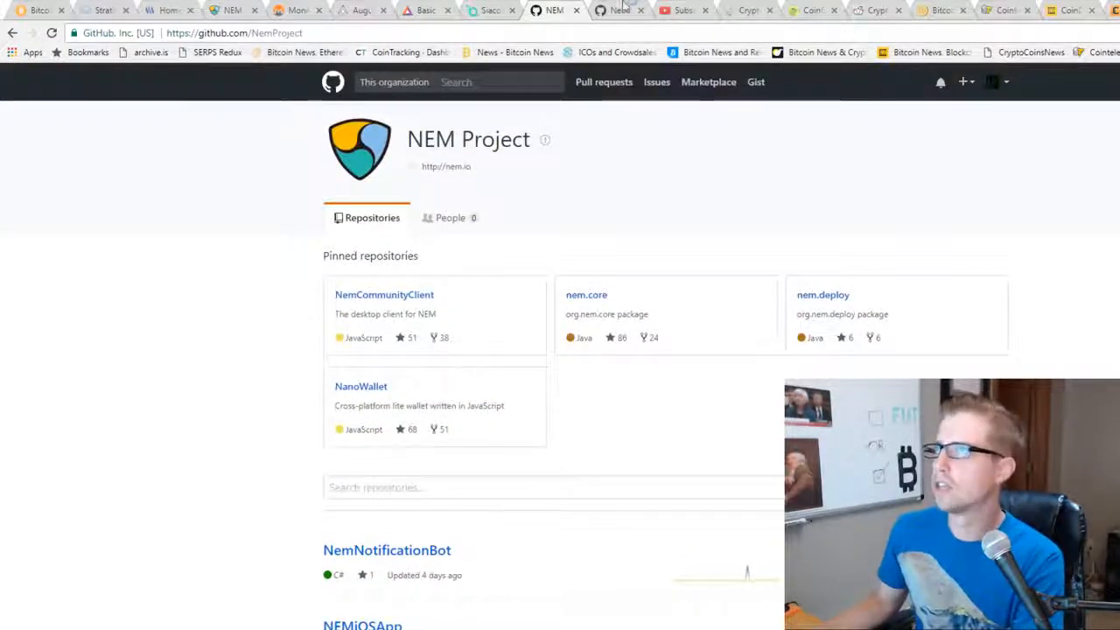
# - Bring up the Nebulous GitHub tab and scroll past Sia and Sia-UI to Sia-GPU-Miner
pyautogui.click(619, 11)
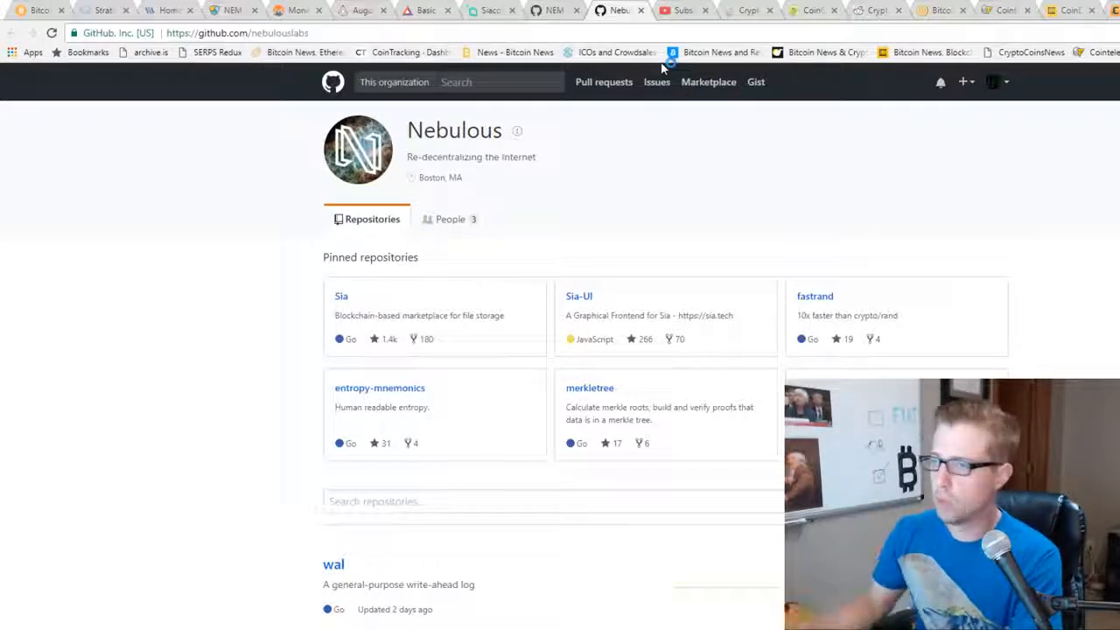
pyautogui.scroll(-3)
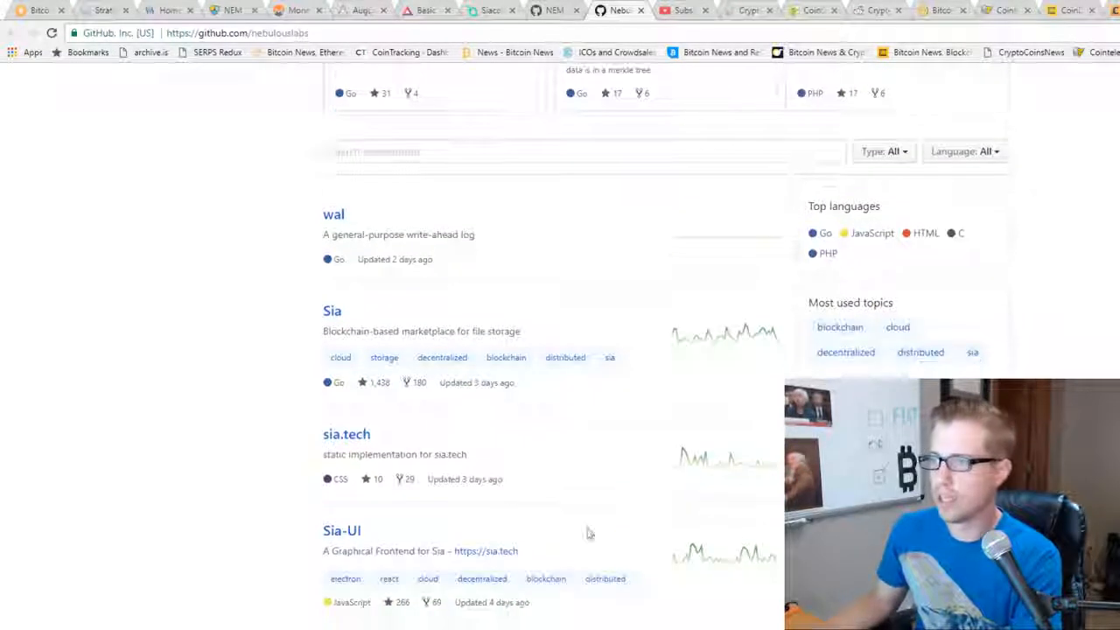
pyautogui.scroll(-3)
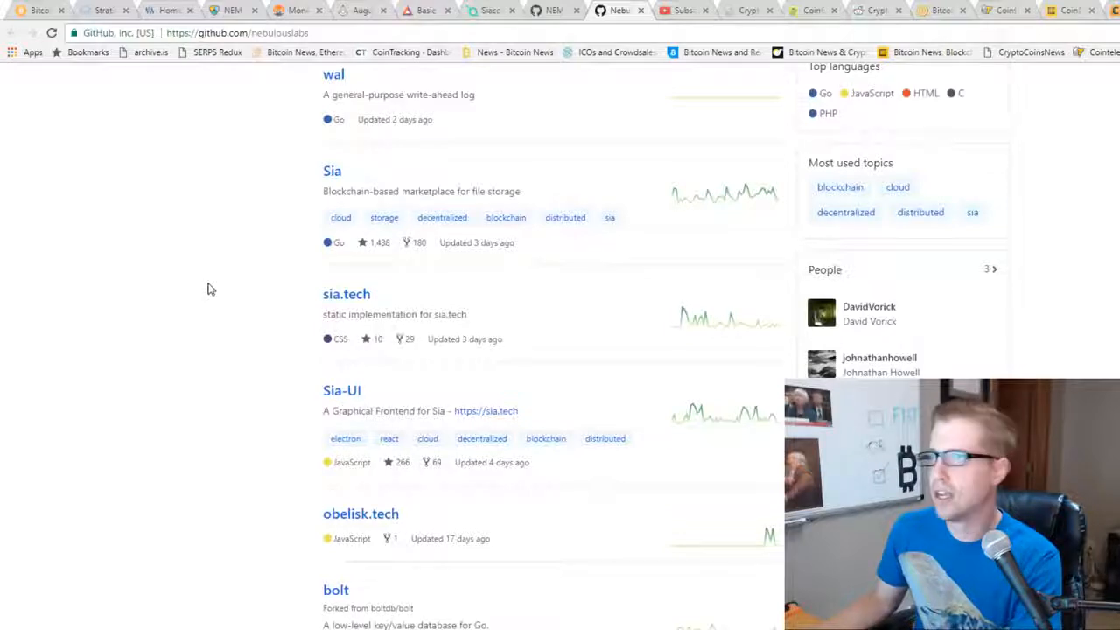
pyautogui.scroll(-3)
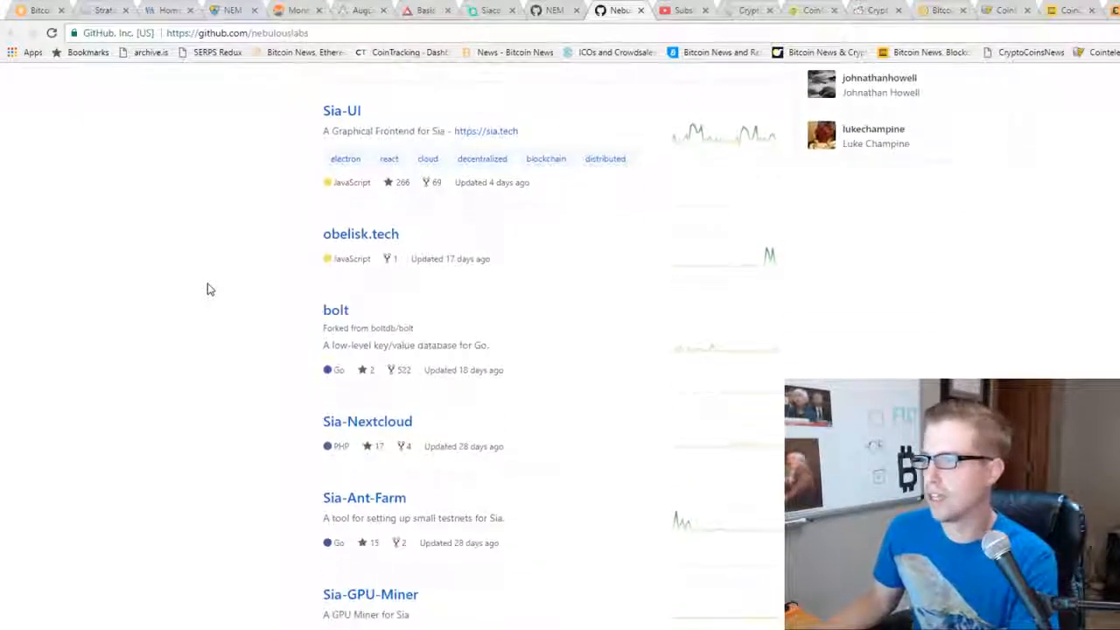
pyautogui.scroll(-3)
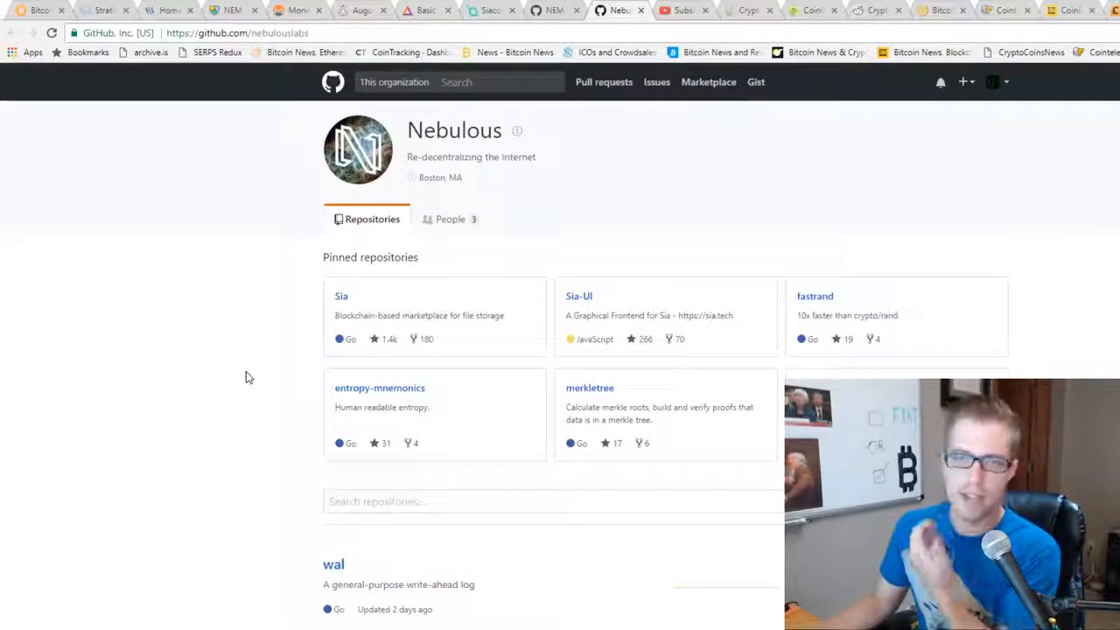
pyautogui.scroll(-3)
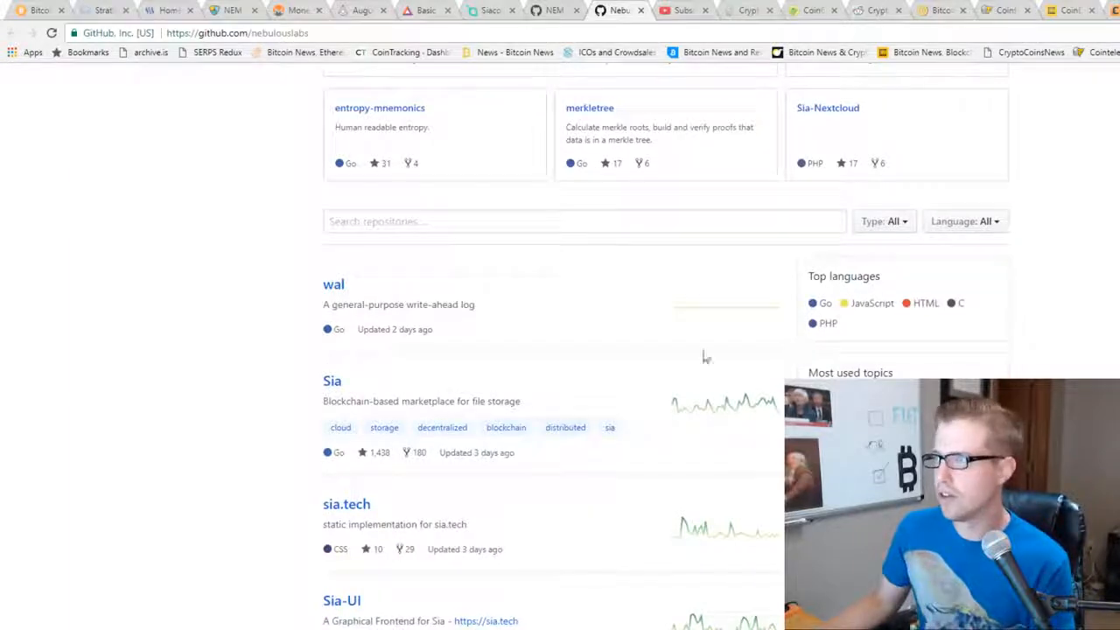
pyautogui.moveTo(723, 306)
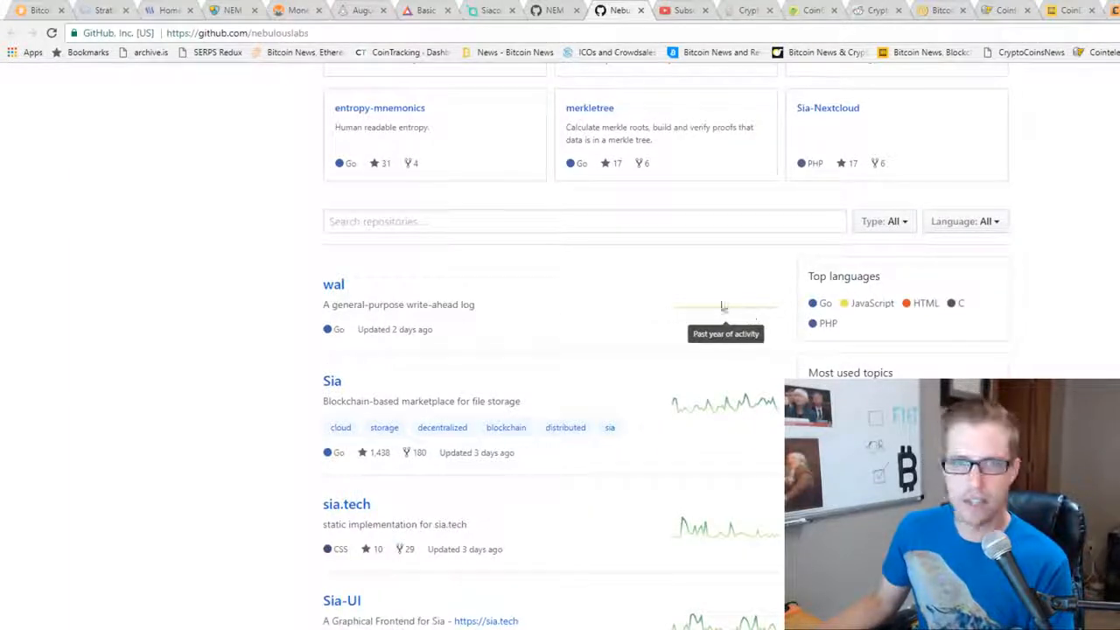
pyautogui.scroll(-3)
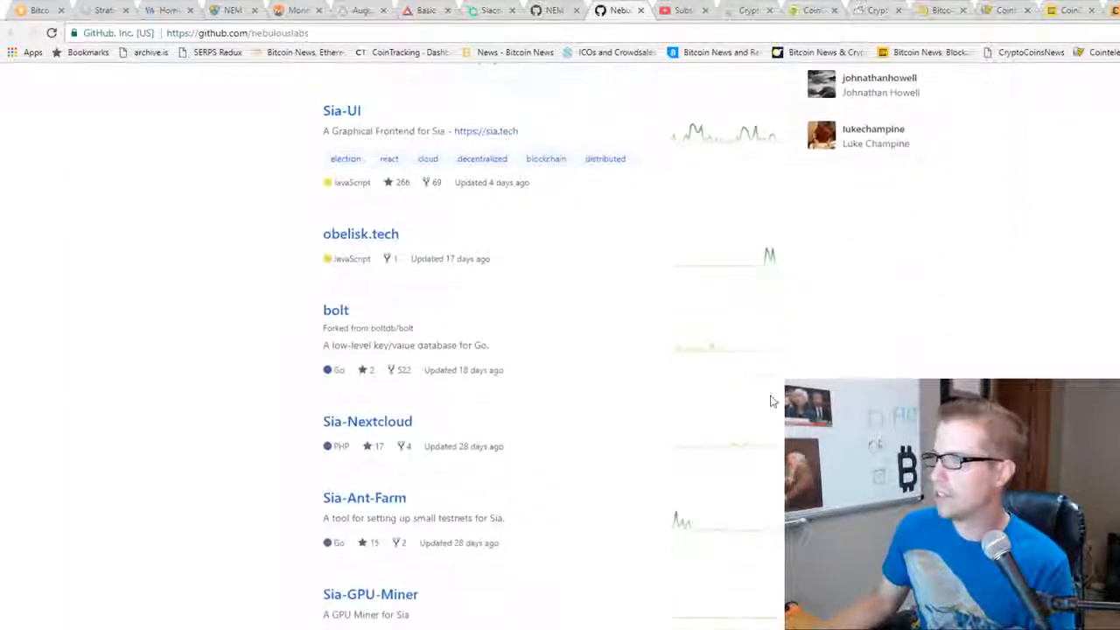
pyautogui.moveTo(656, 271)
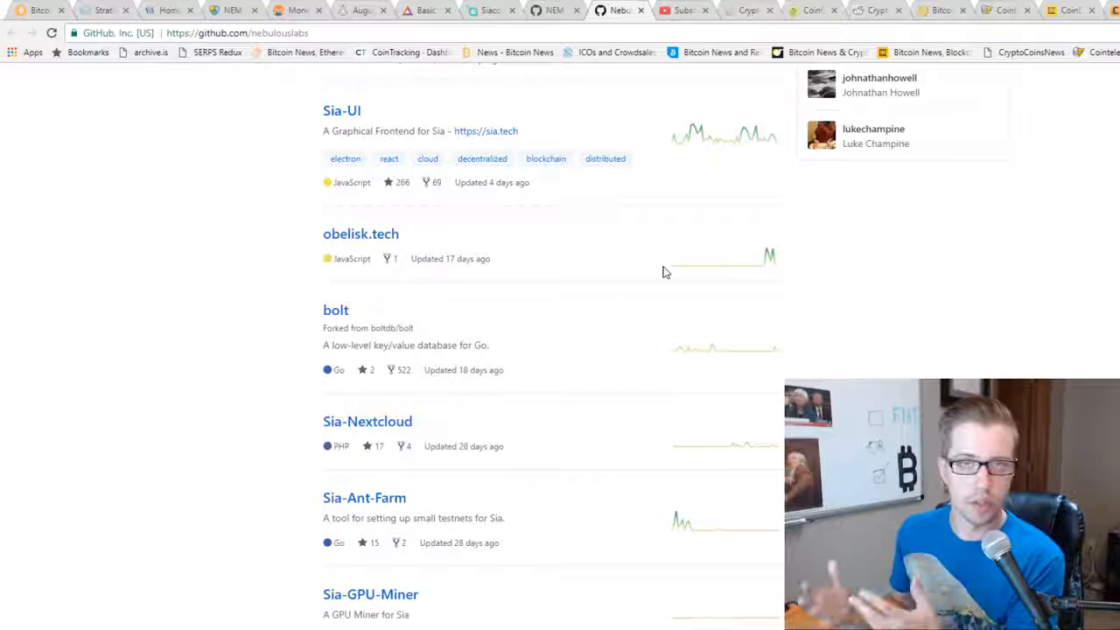
# - Finish scrolling Nebulous, then switch to YouTube's subscription manager listing 62 channels
pyautogui.scroll(-3)
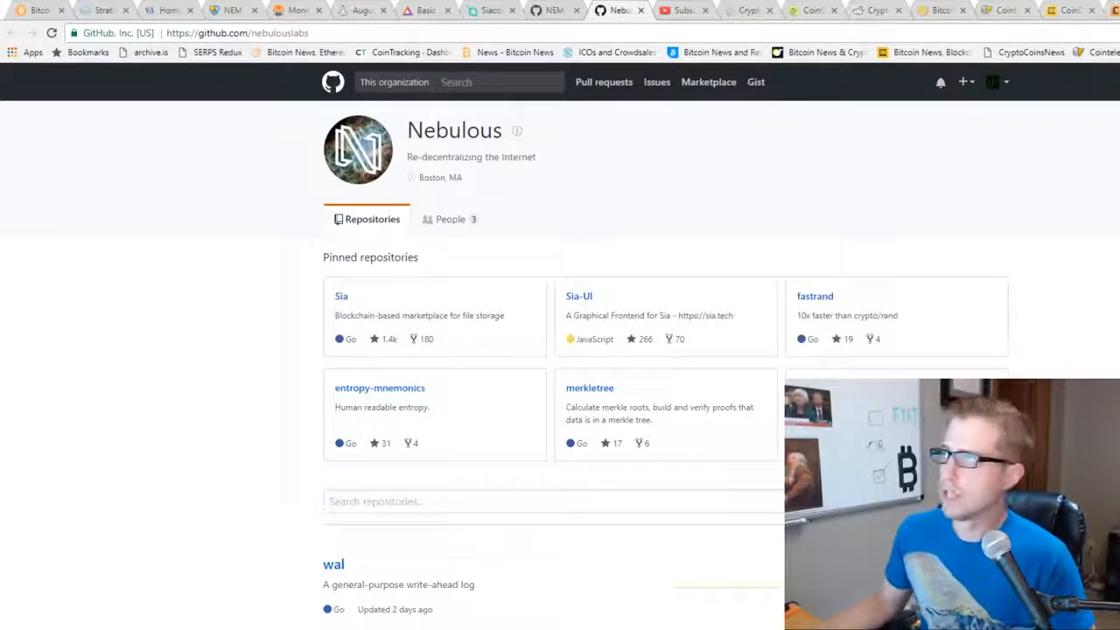
pyautogui.click(685, 10)
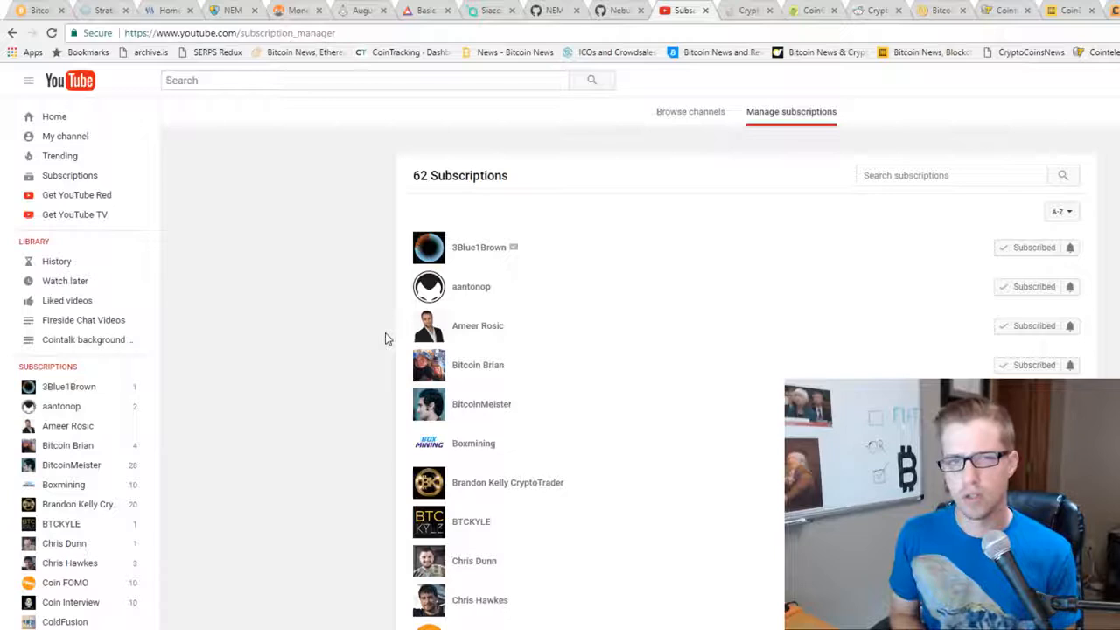
pyautogui.moveTo(347, 298)
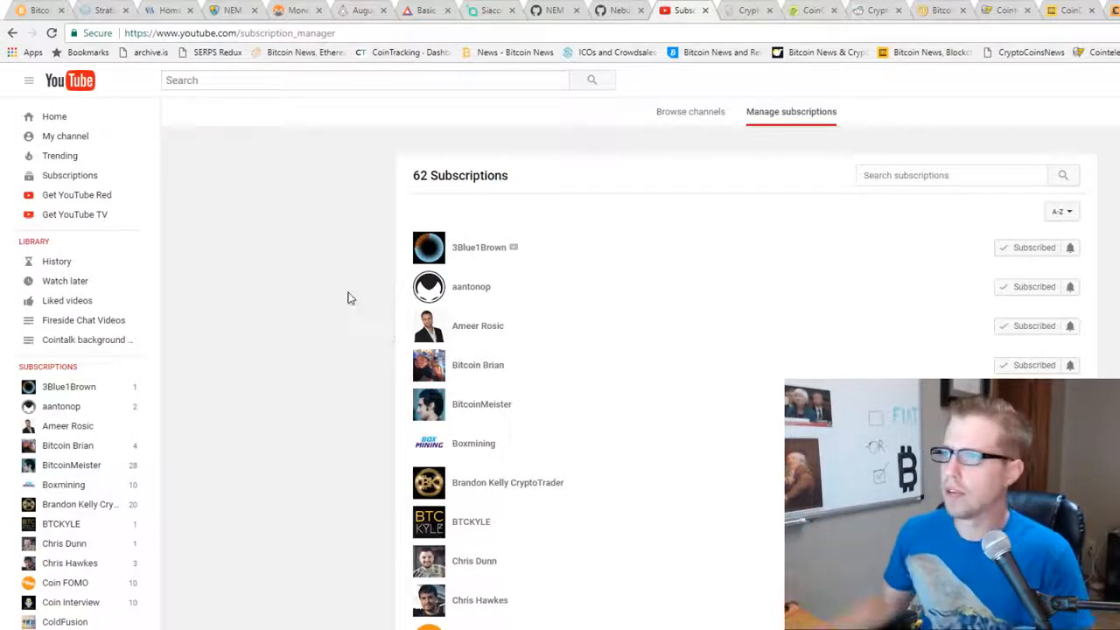
pyautogui.scroll(-3)
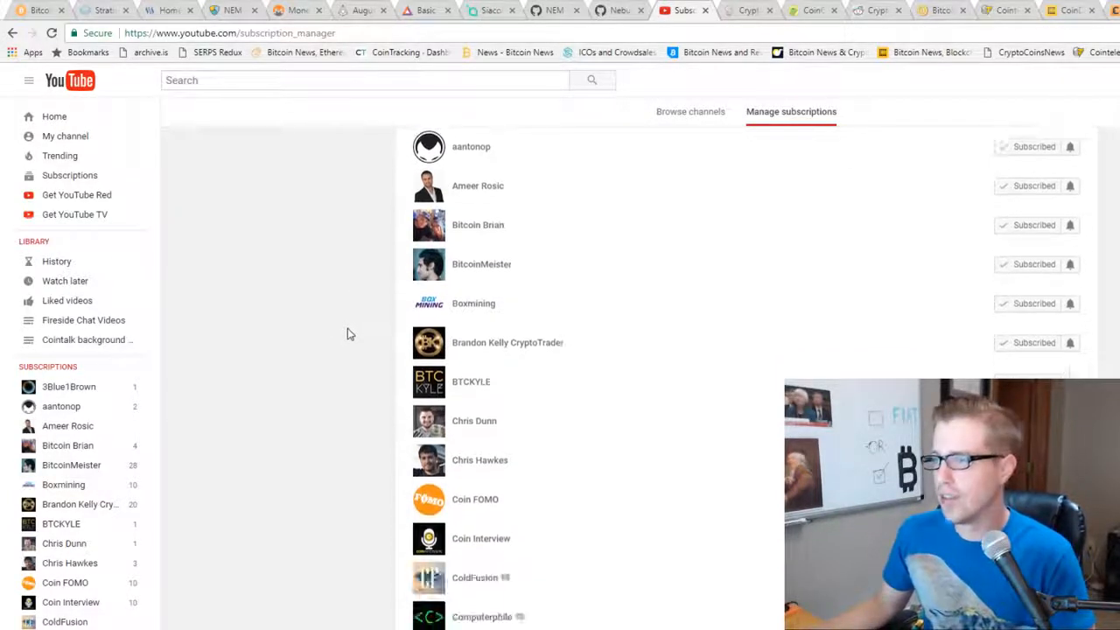
pyautogui.scroll(-3)
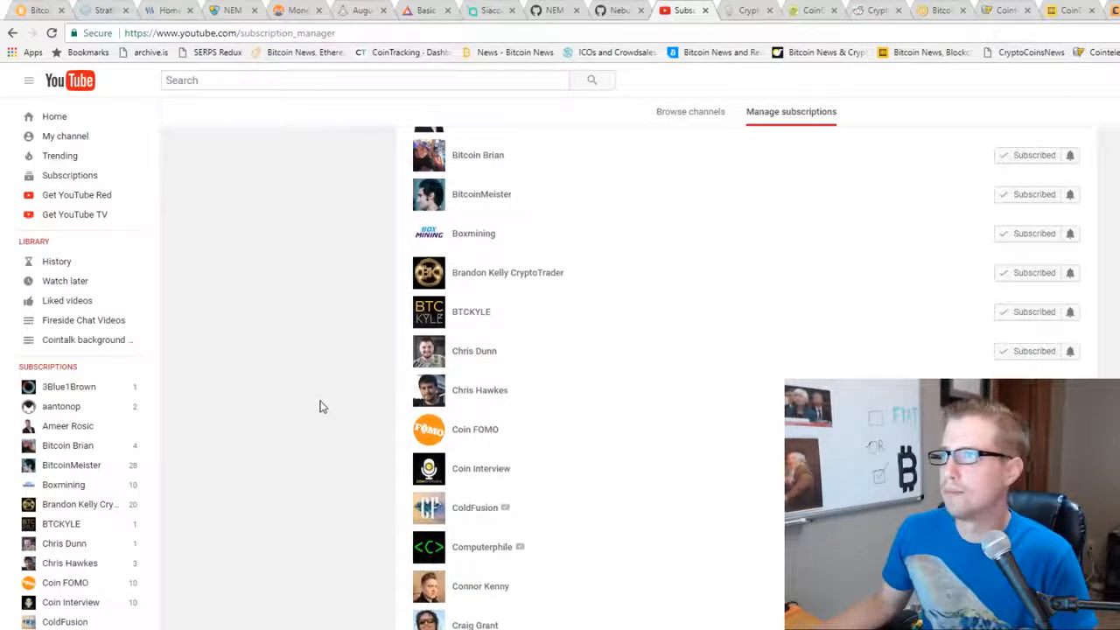
pyautogui.scroll(-3)
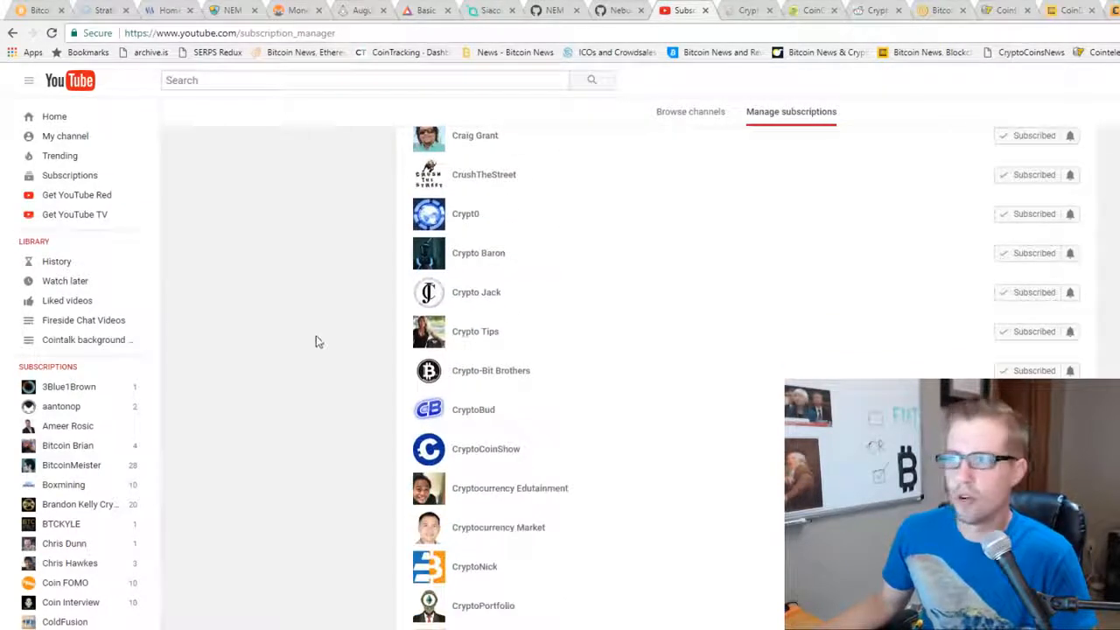
pyautogui.scroll(-3)
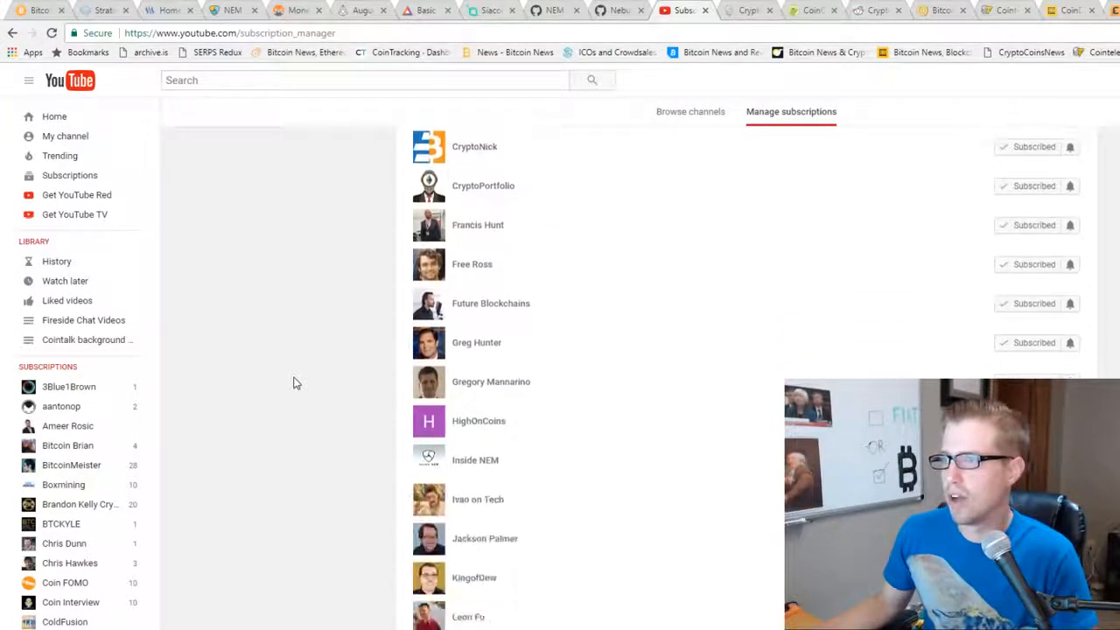
pyautogui.scroll(-3)
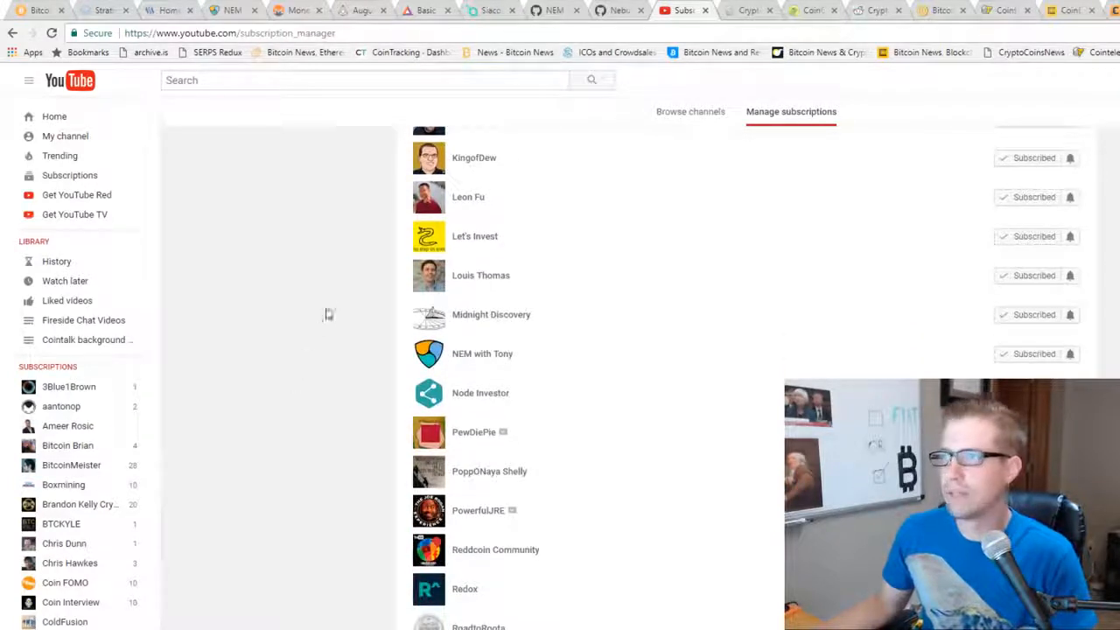
pyautogui.scroll(-3)
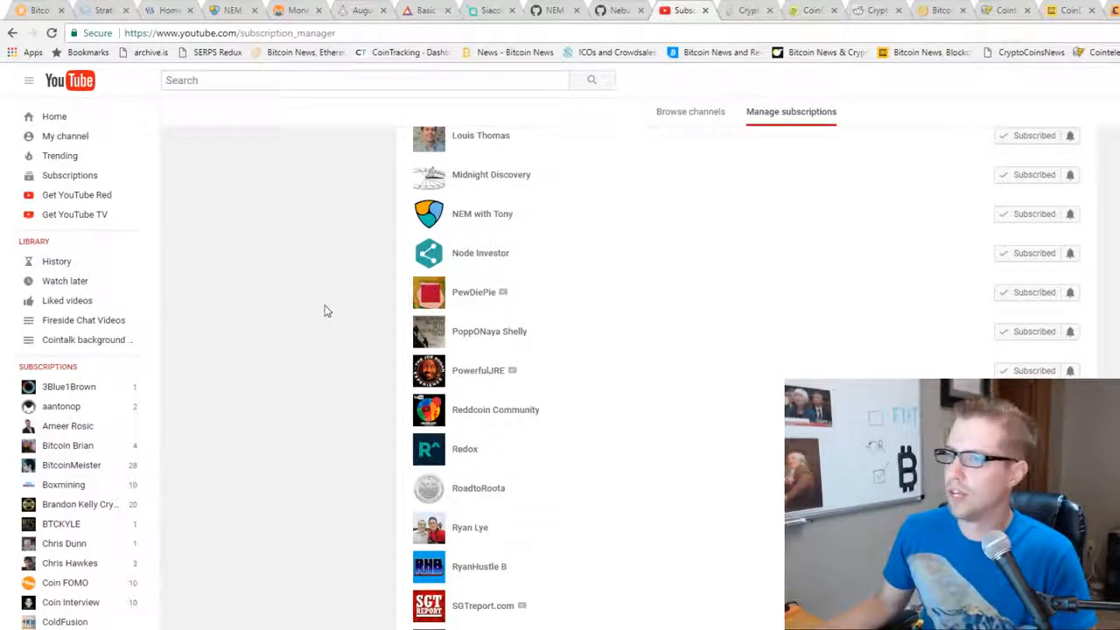
pyautogui.scroll(-3)
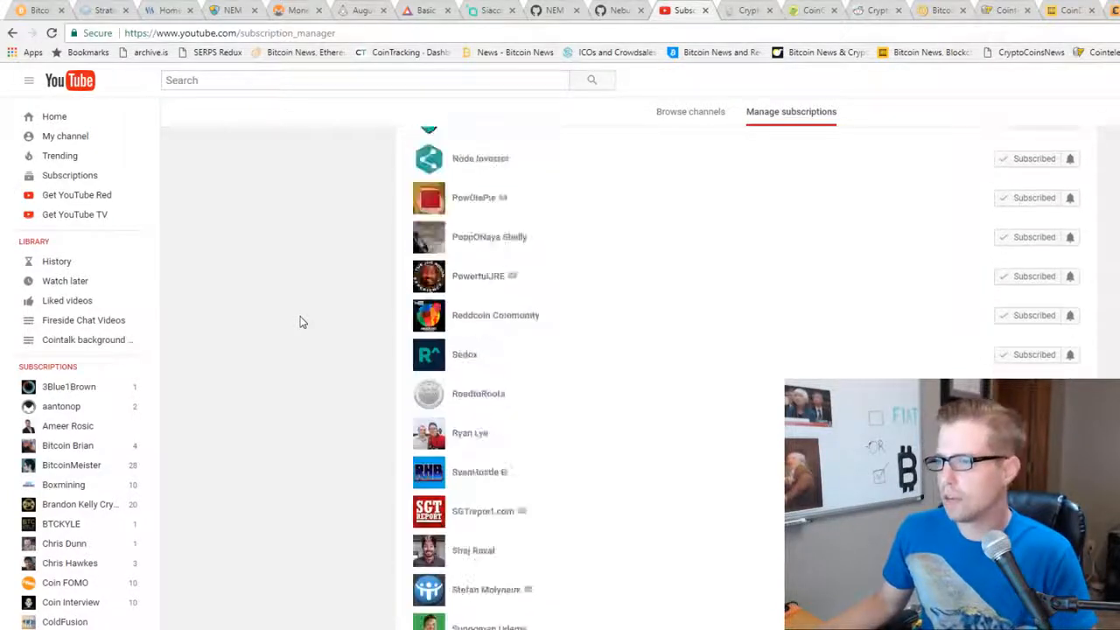
pyautogui.scroll(-3)
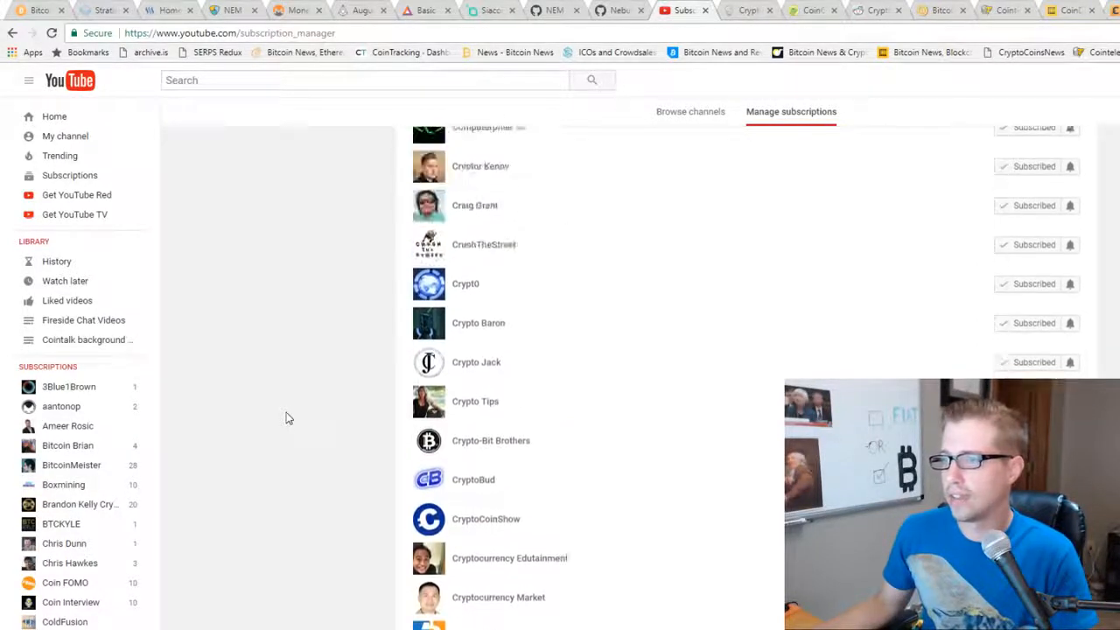
pyautogui.scroll(3)
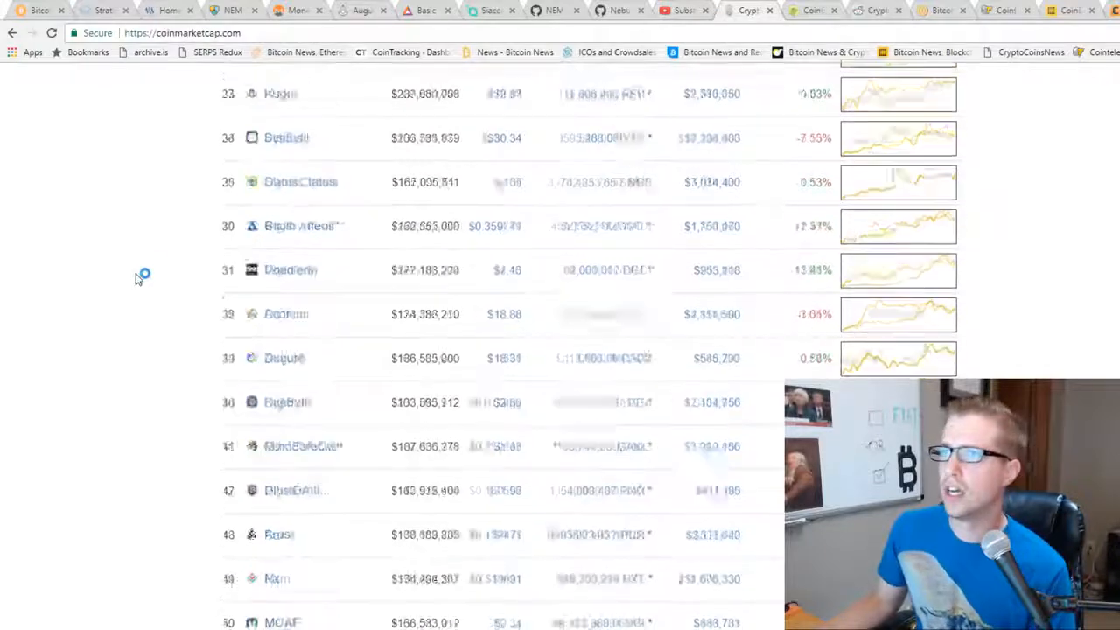
# - Choose Trending > Gainers & Losers from CoinMarketCap's Tools menu
pyautogui.scroll(3)
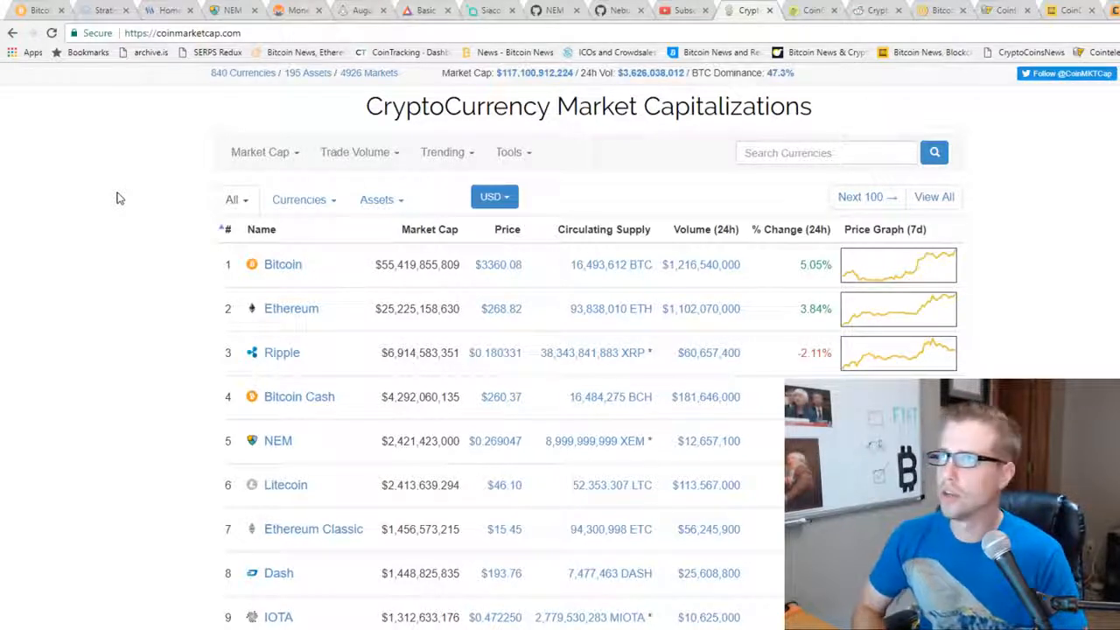
pyautogui.click(510, 151)
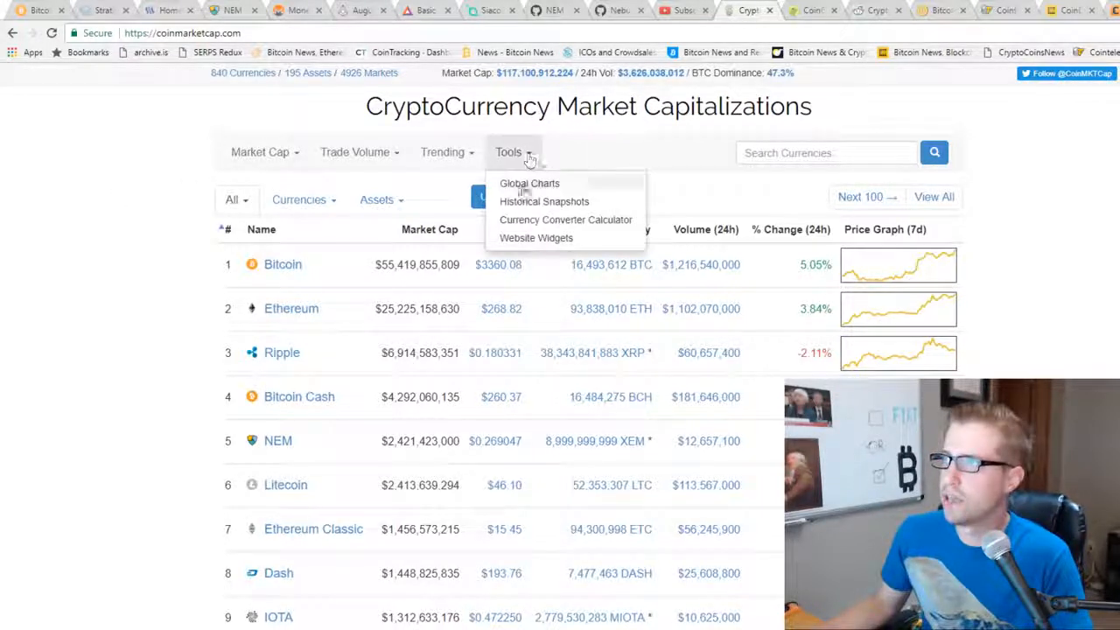
pyautogui.moveTo(448, 164)
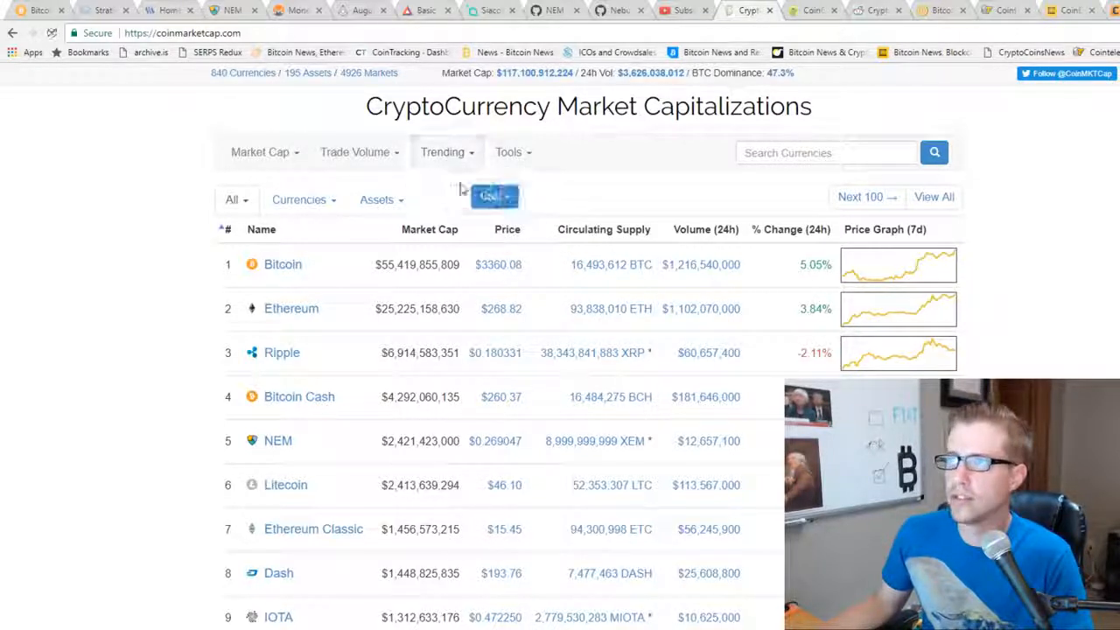
pyautogui.click(495, 194)
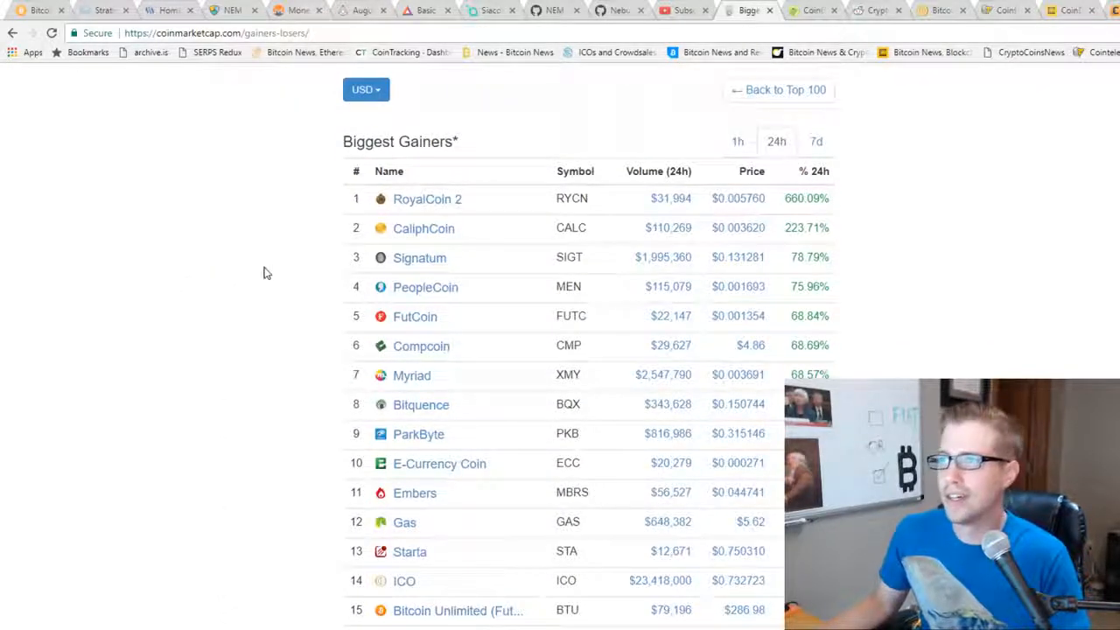
# - Scroll through Biggest Gainers into the Biggest Losers table showing LevoPlus and FedoraCoin
pyautogui.scroll(-3)
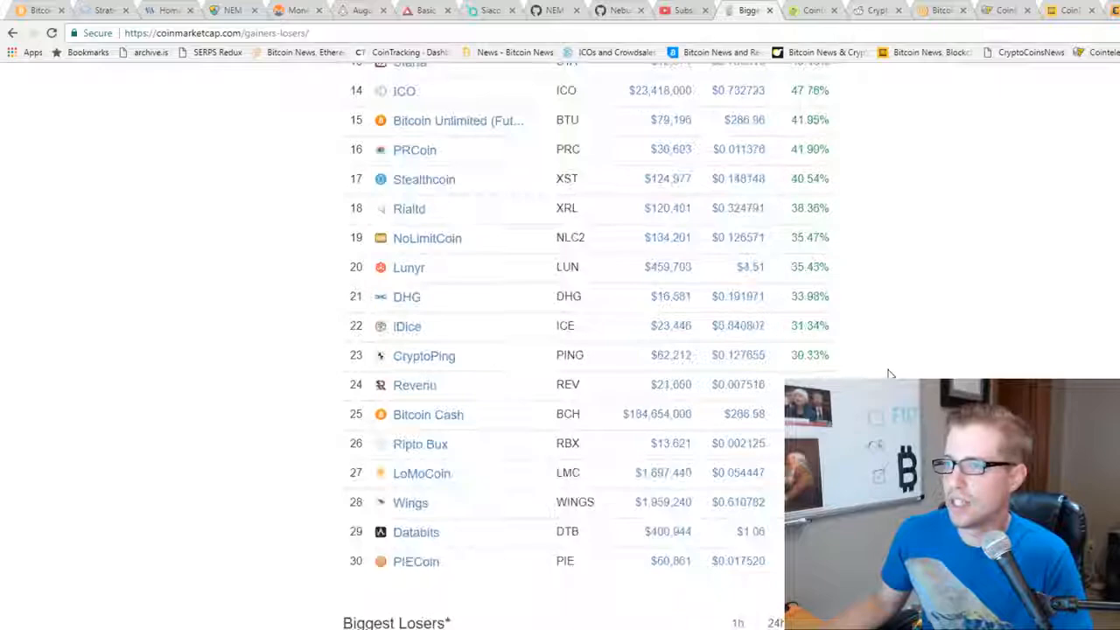
pyautogui.scroll(-3)
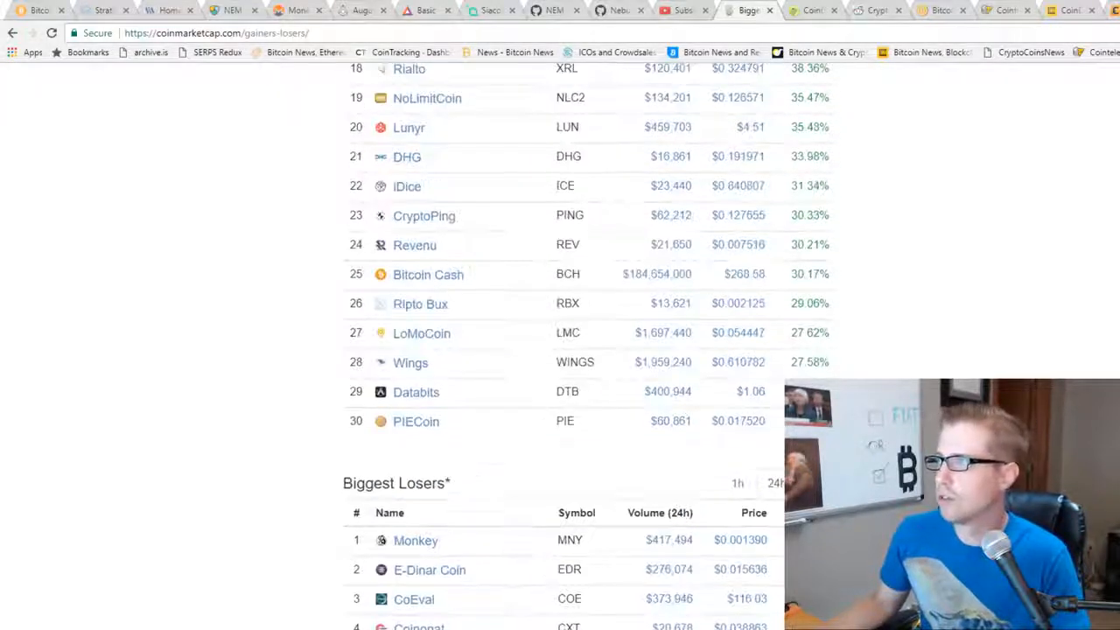
pyautogui.scroll(-3)
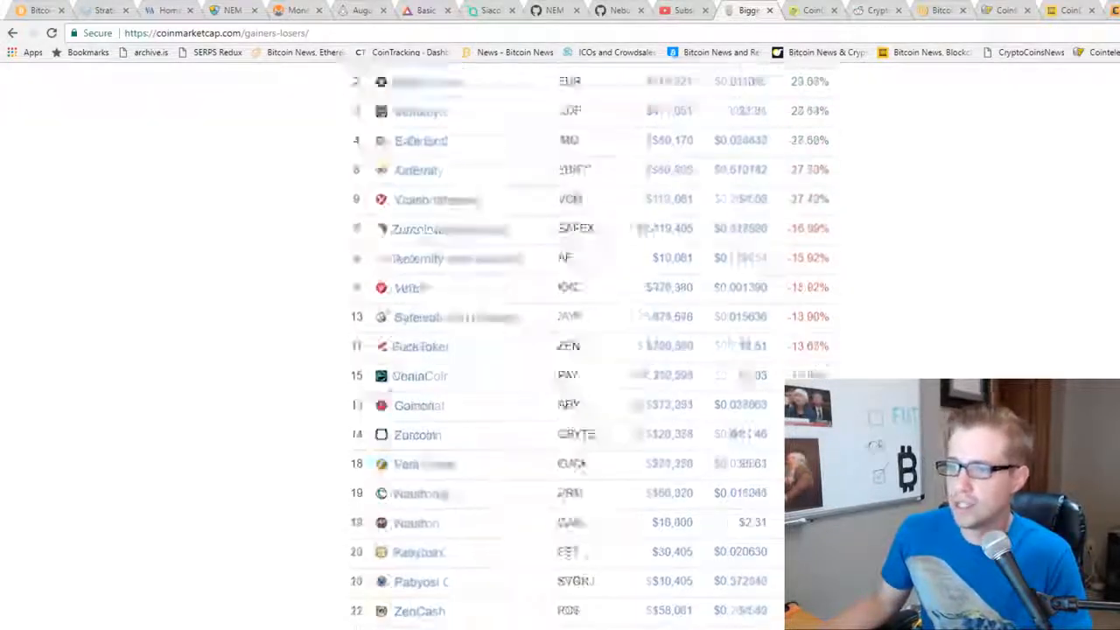
pyautogui.scroll(-3)
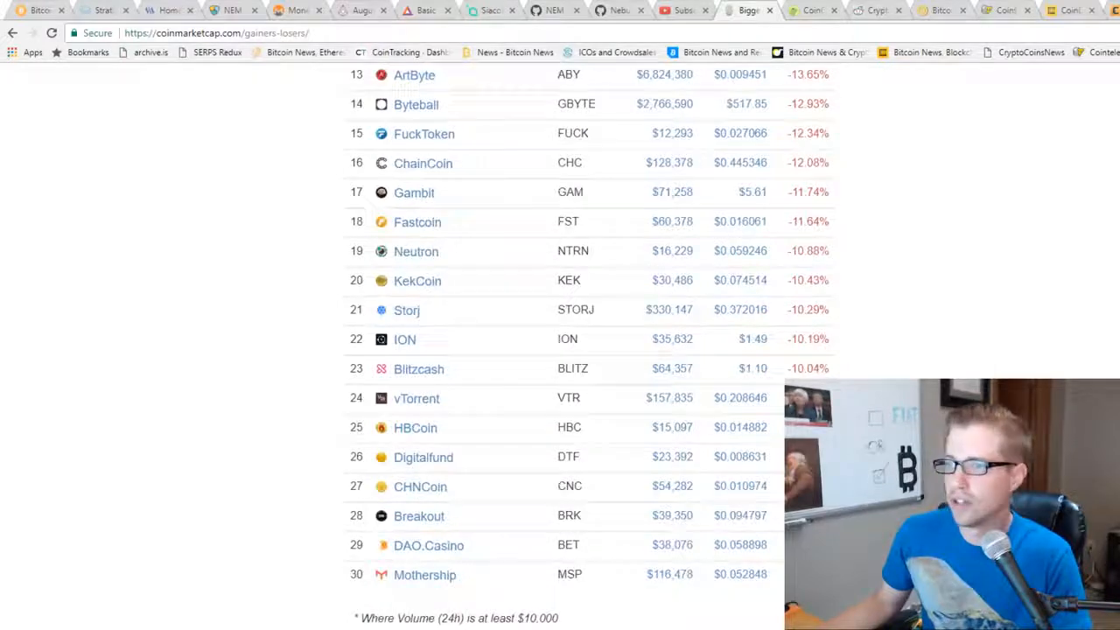
pyautogui.scroll(3)
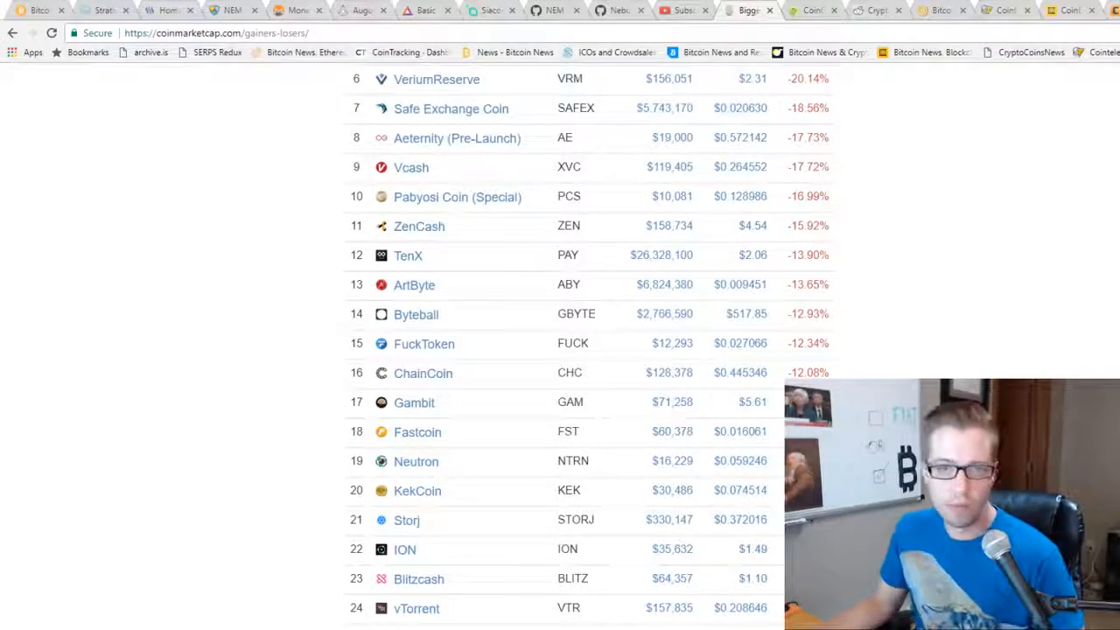
pyautogui.scroll(-3)
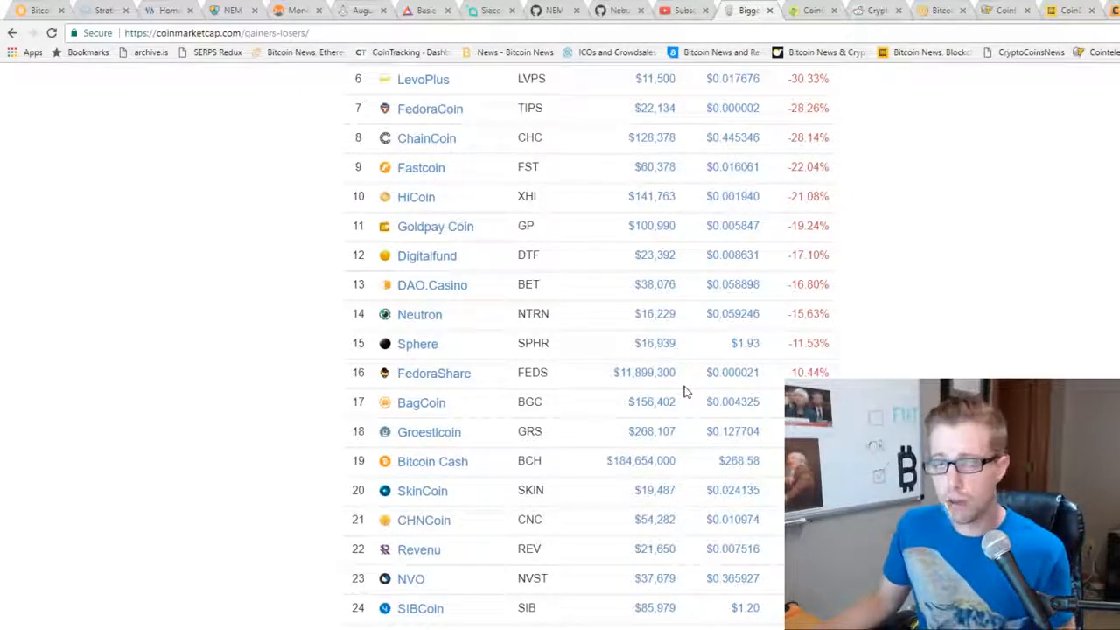
pyautogui.moveTo(704, 363)
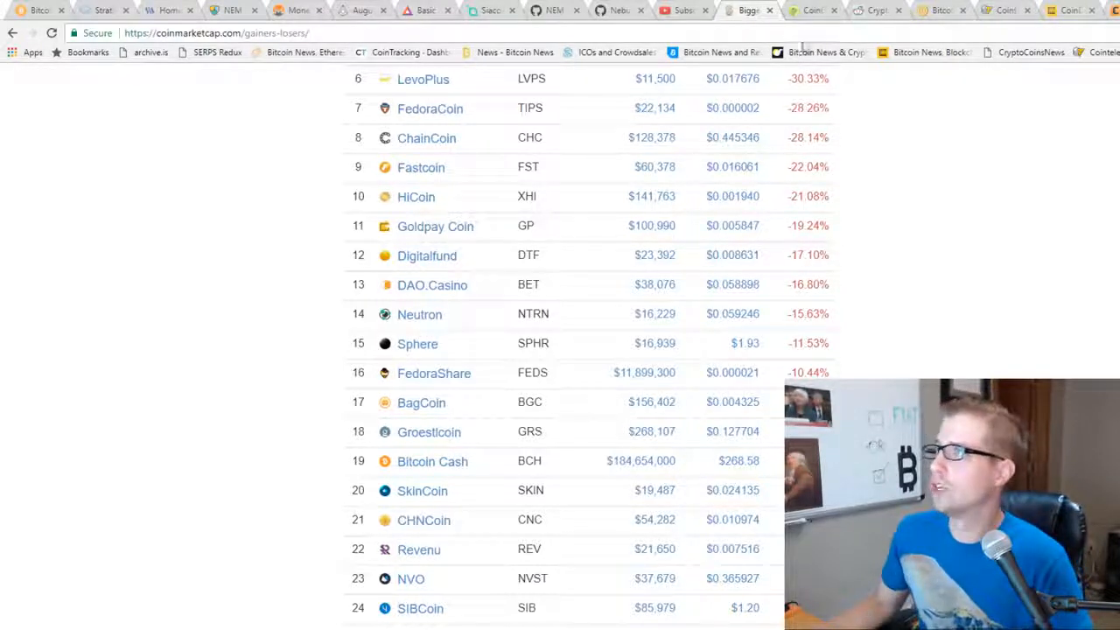
# - Read CoinGecko's Methodology page, then go to its main ranking table via the logo
pyautogui.click(812, 10)
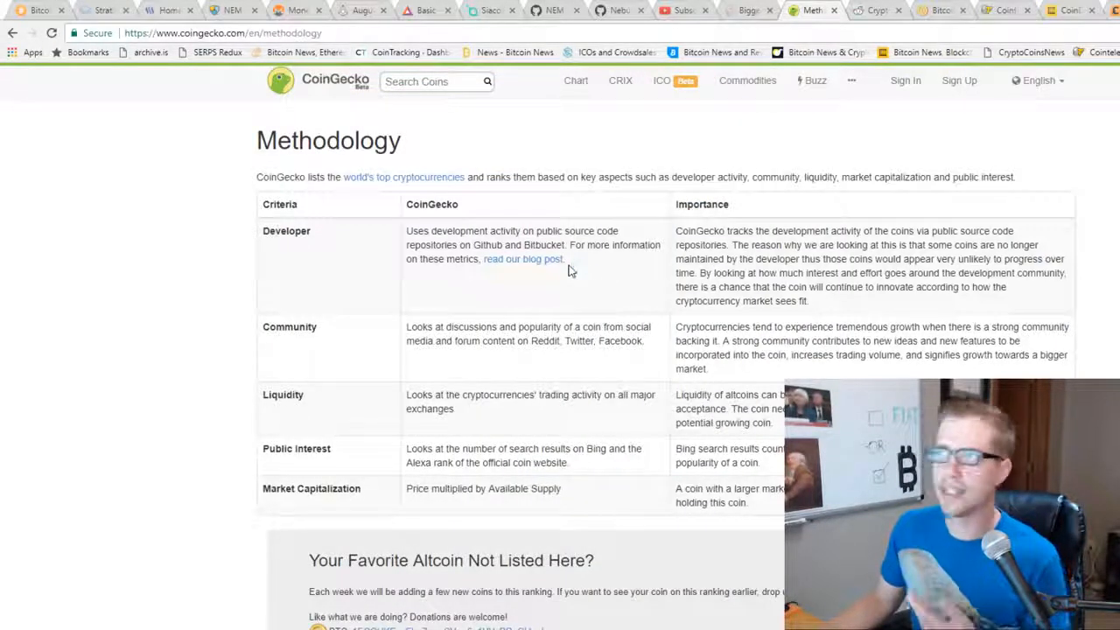
pyautogui.scroll(-3)
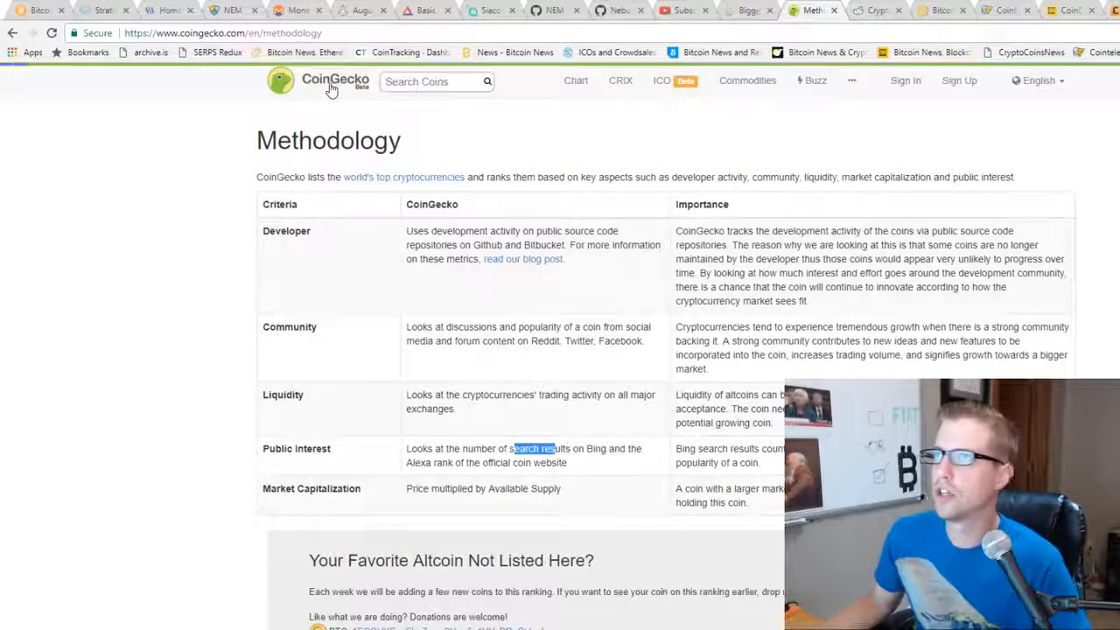
pyautogui.click(324, 80)
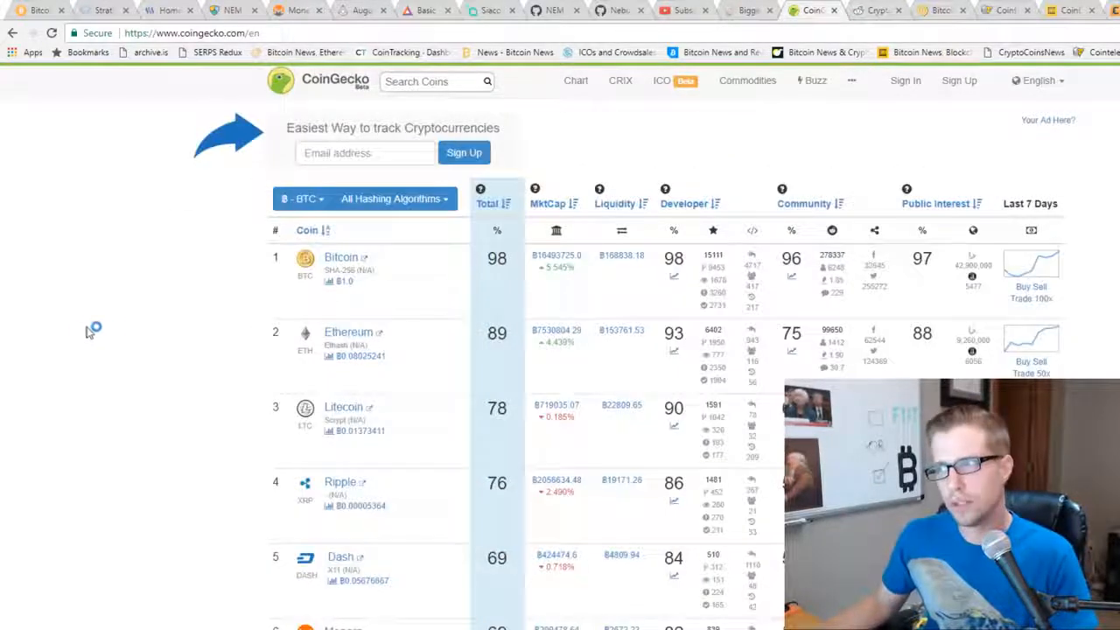
pyautogui.scroll(-3)
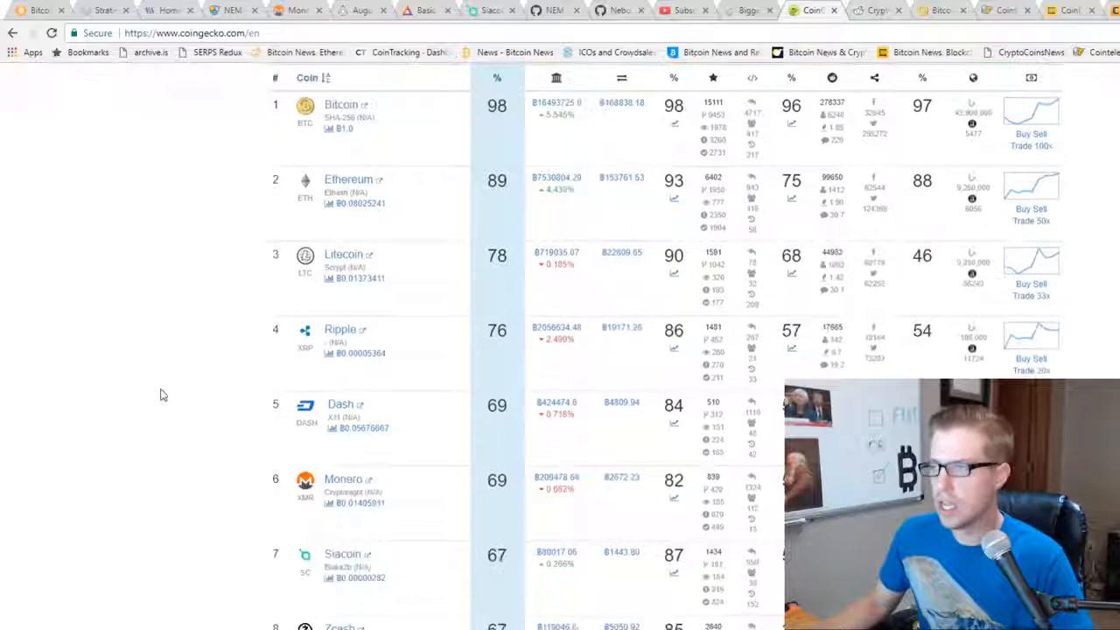
pyautogui.scroll(-3)
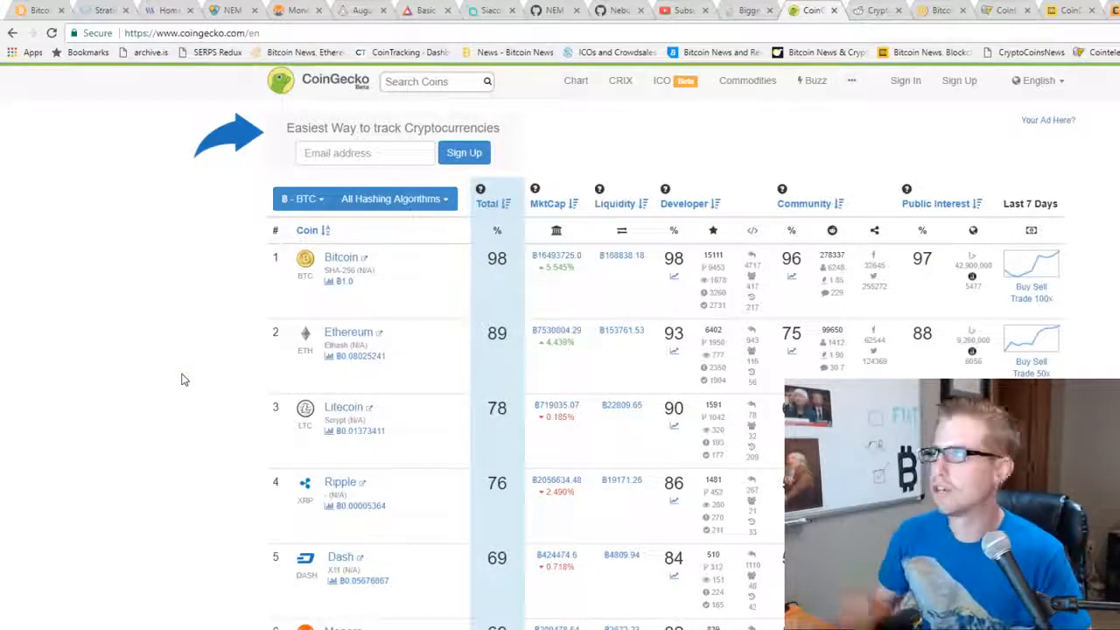
pyautogui.click(874, 10)
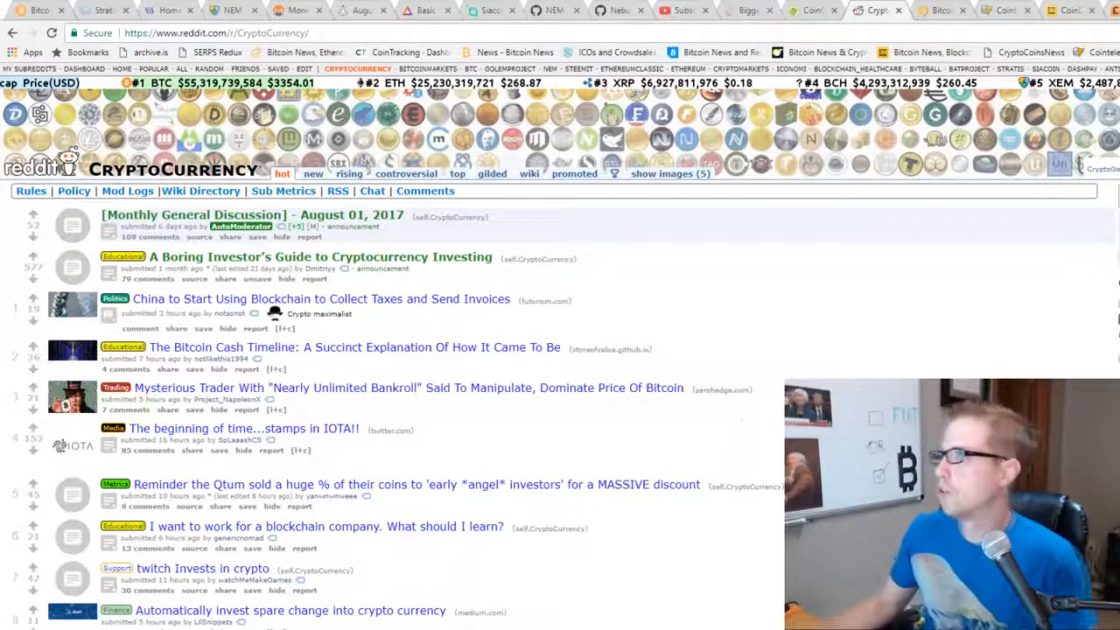
pyautogui.scroll(-3)
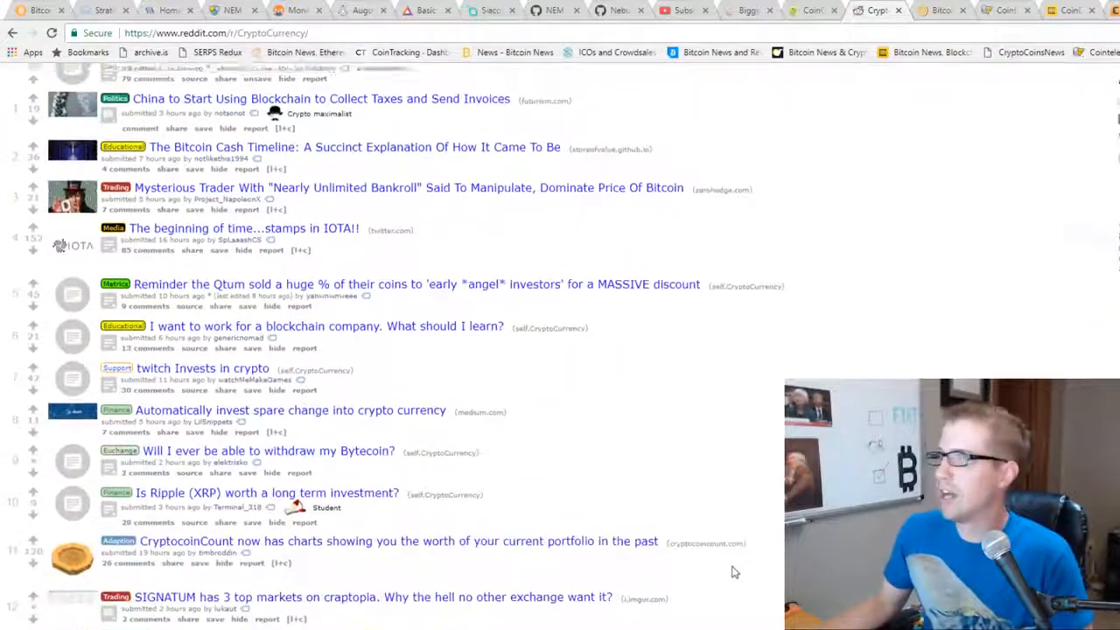
pyautogui.scroll(-3)
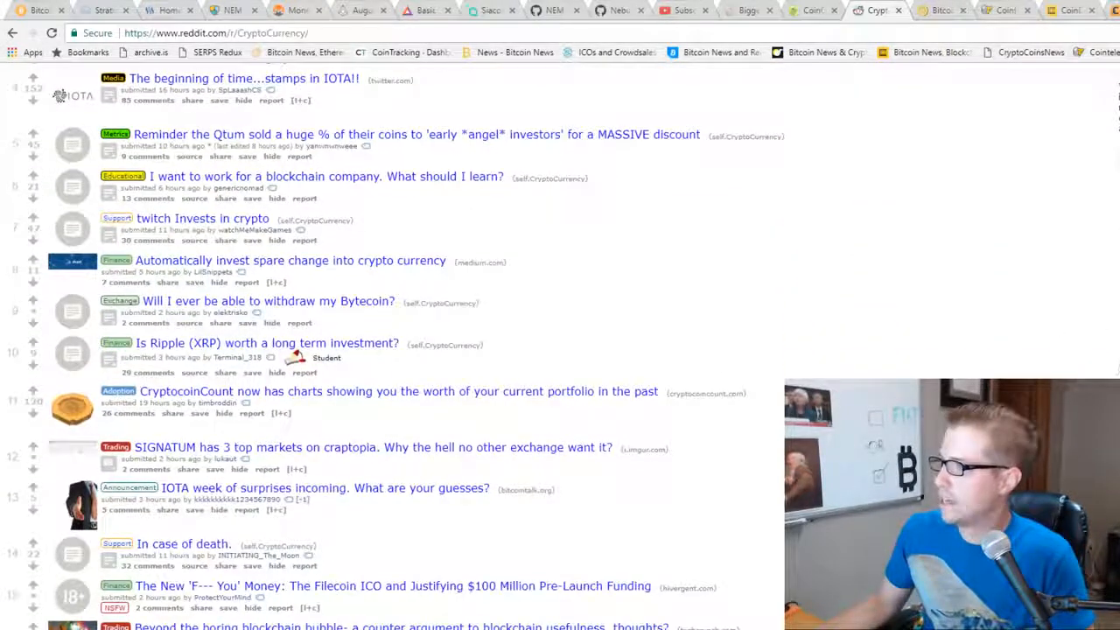
pyautogui.scroll(-3)
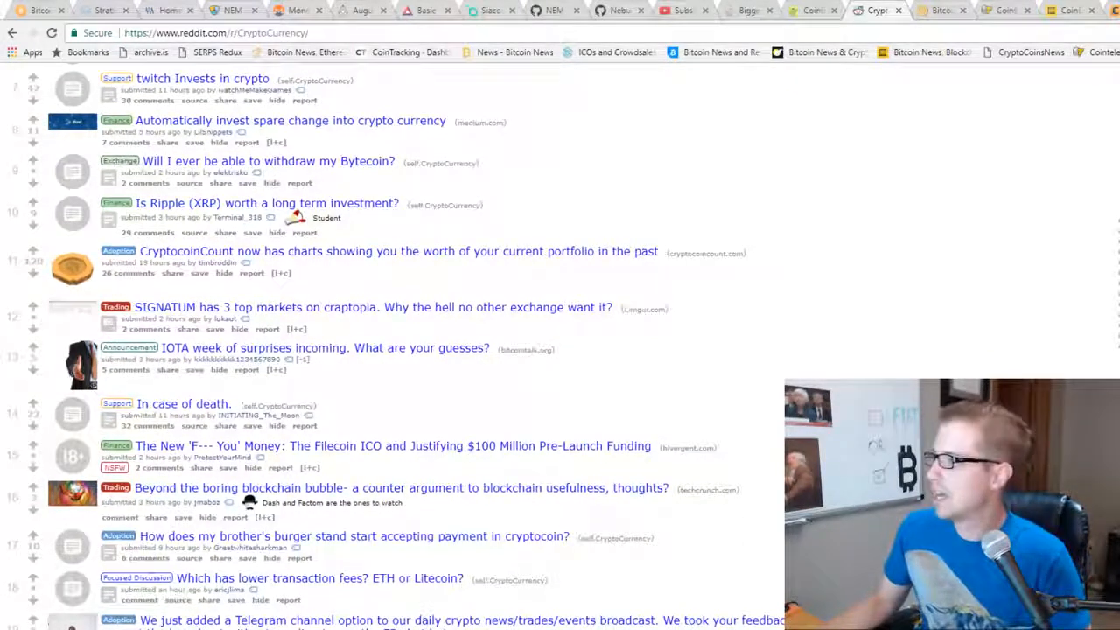
pyautogui.scroll(-3)
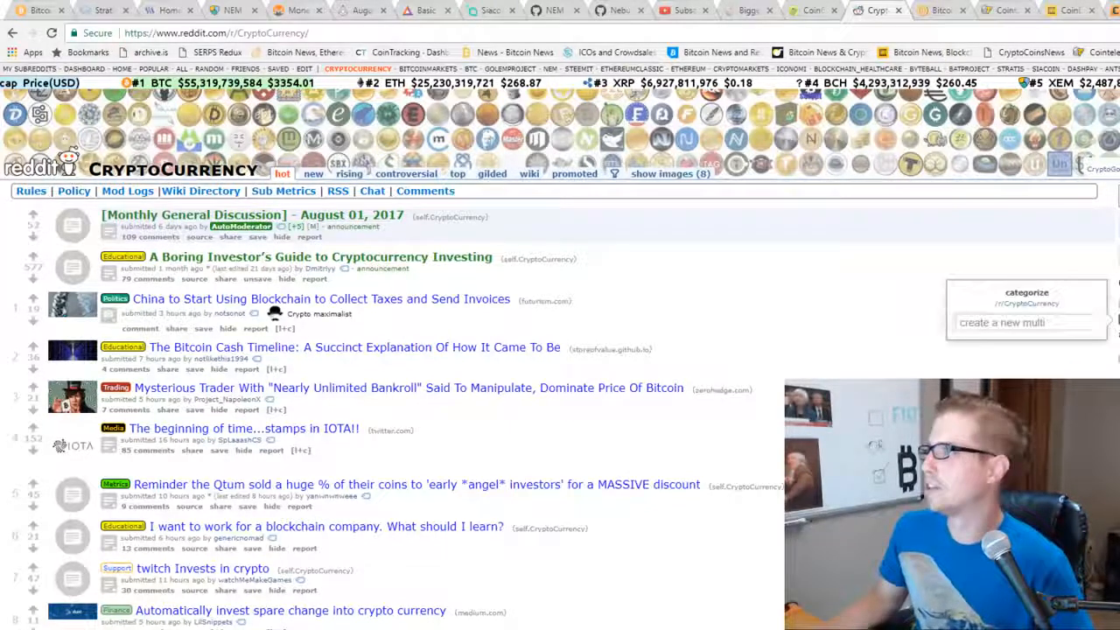
pyautogui.click(936, 10)
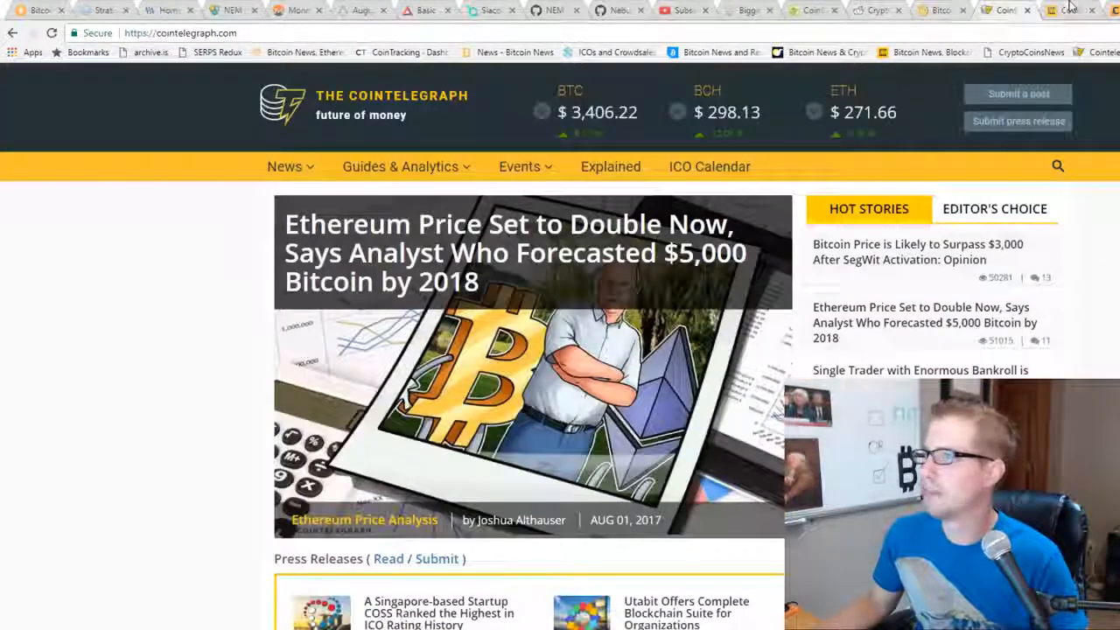
# - Switch to the CoinDesk tab showing its headline story and live Bitcoin price
pyautogui.click(1063, 10)
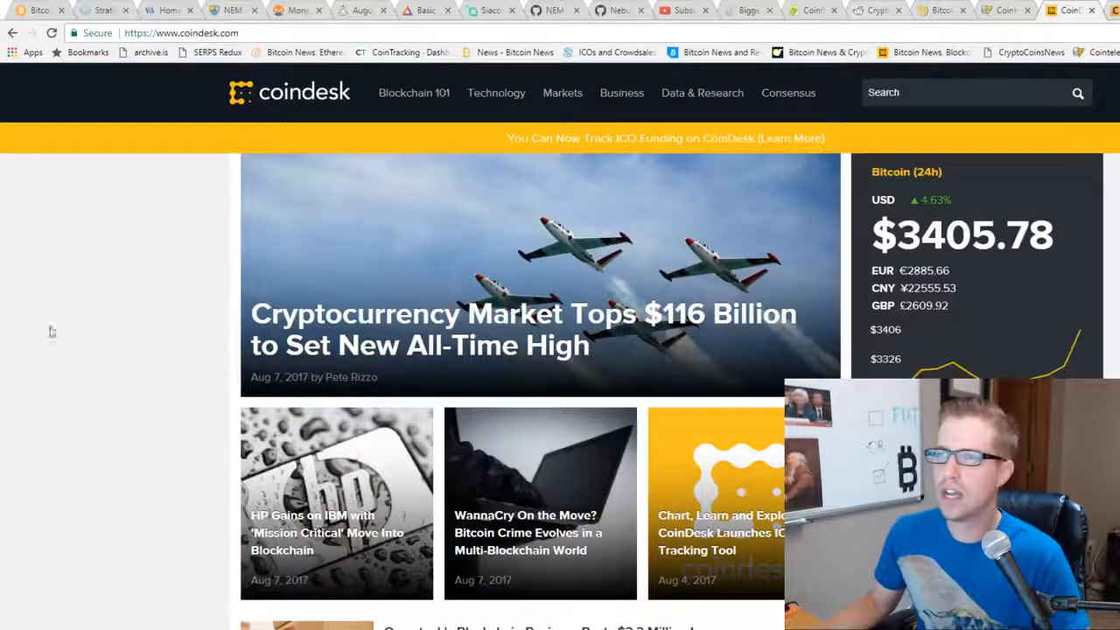
pyautogui.moveTo(46, 332)
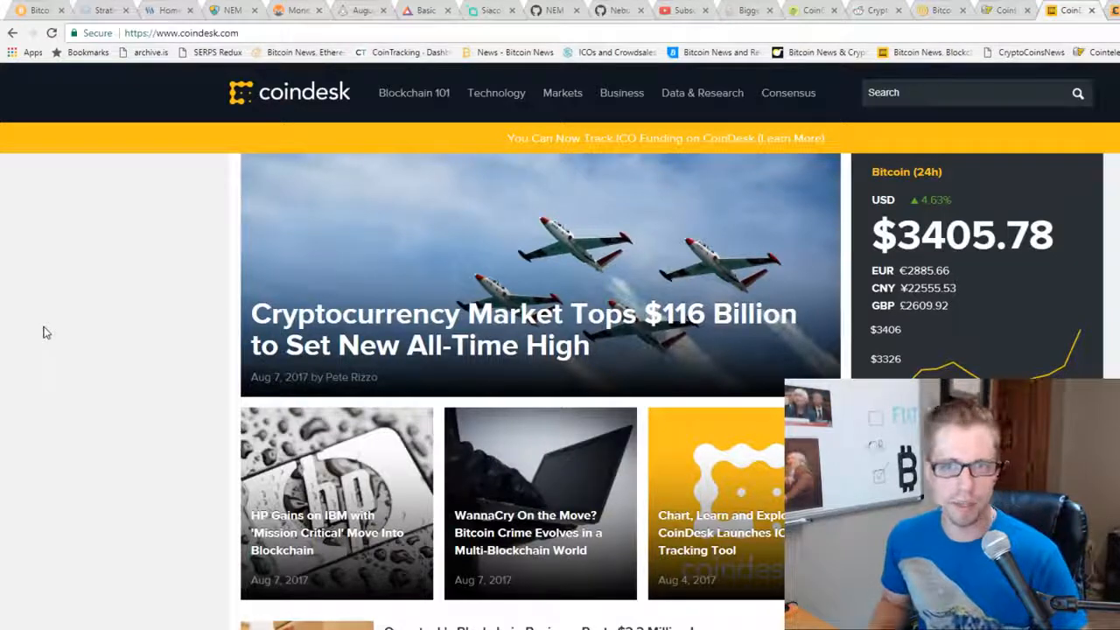